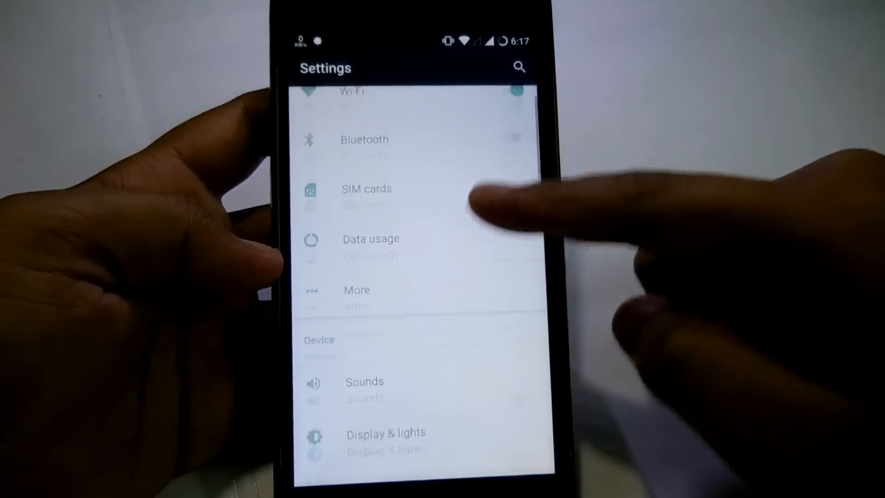
# Step: Open Apps > Default apps > Phone app and keep Phone as the default
pyautogui.scroll(-3)
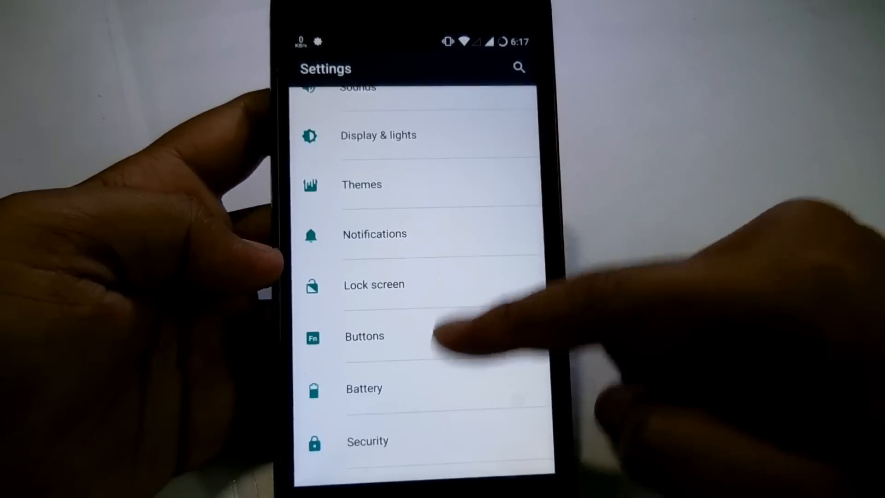
pyautogui.scroll(-3)
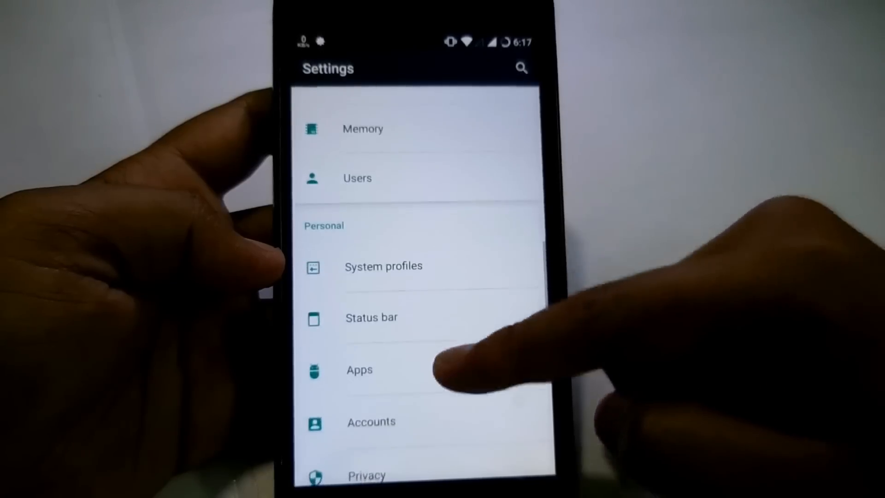
pyautogui.click(359, 370)
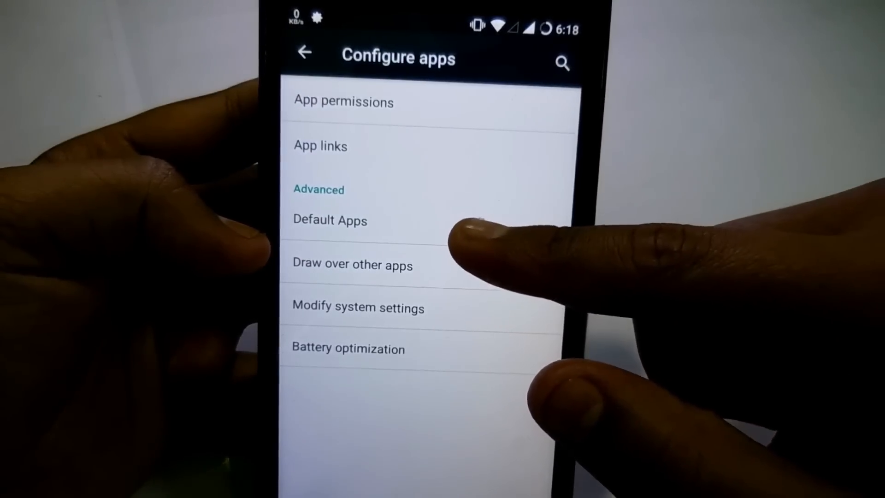
pyautogui.click(330, 220)
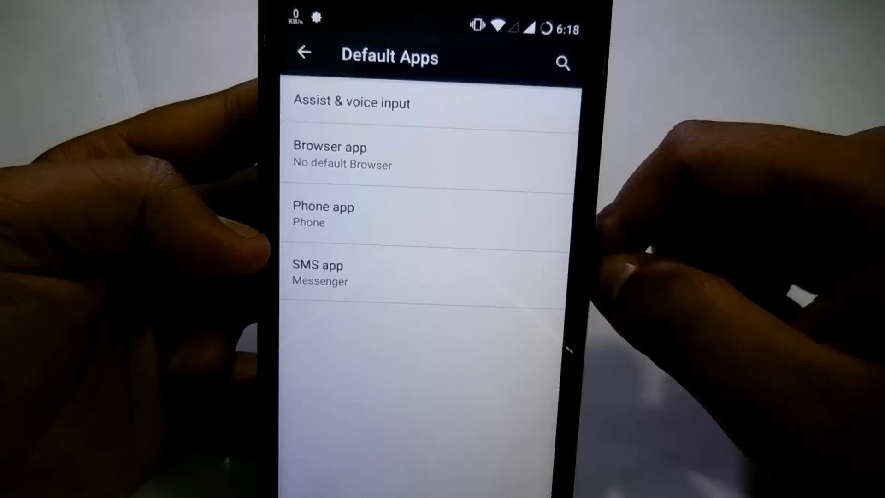
pyautogui.click(323, 206)
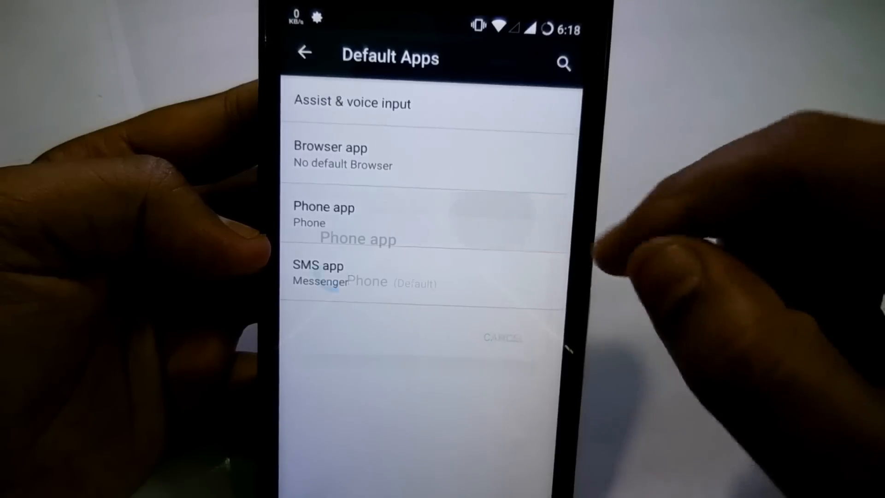
pyautogui.click(324, 207)
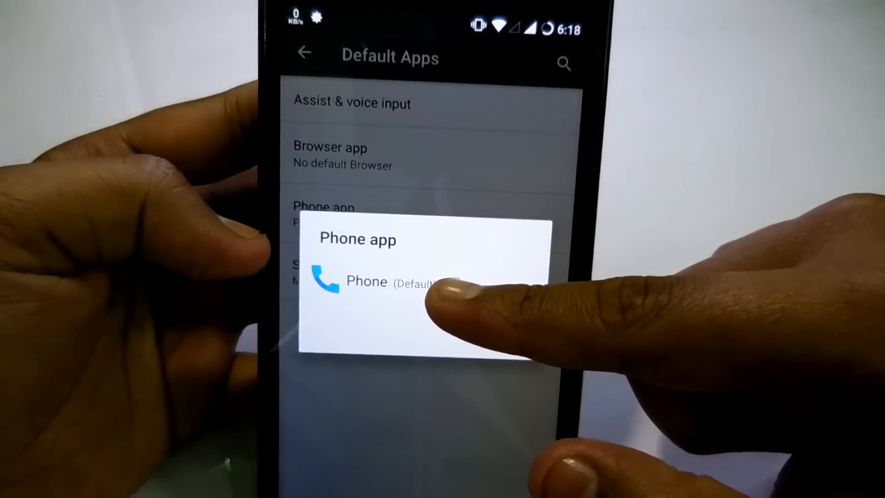
pyautogui.click(367, 281)
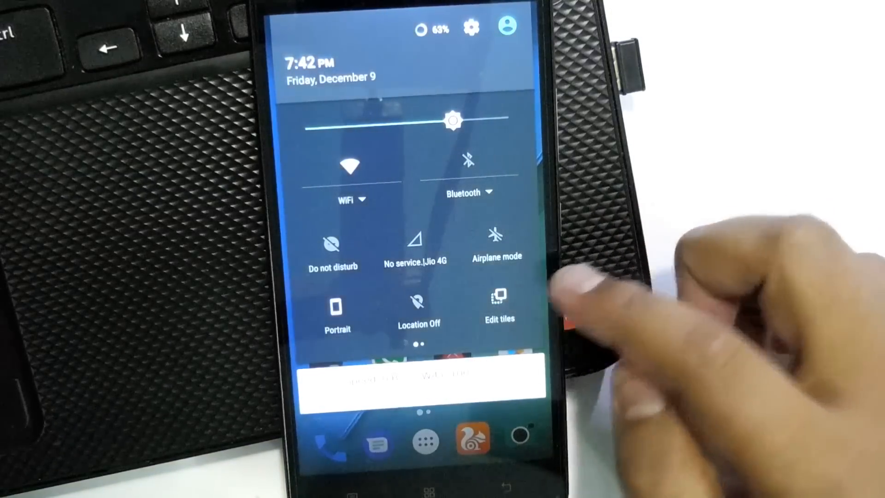
# Step: Open the full Settings list from the quick settings panel
pyautogui.click(499, 307)
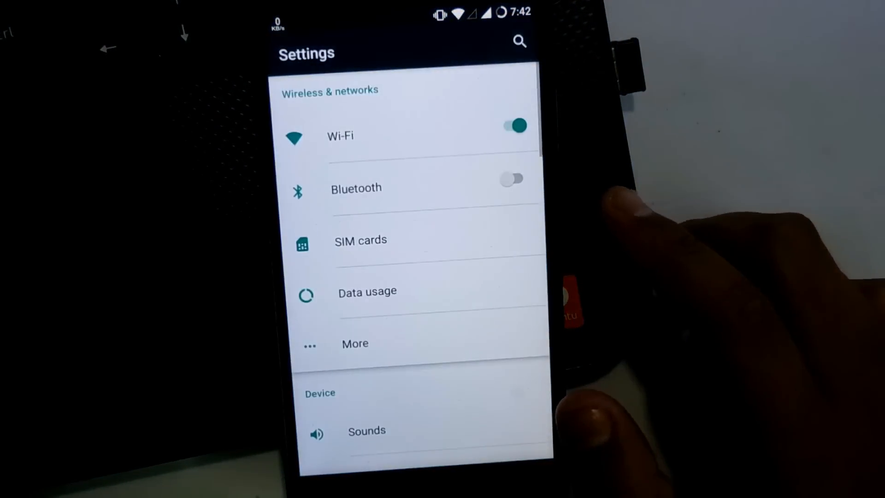
pyautogui.click(511, 178)
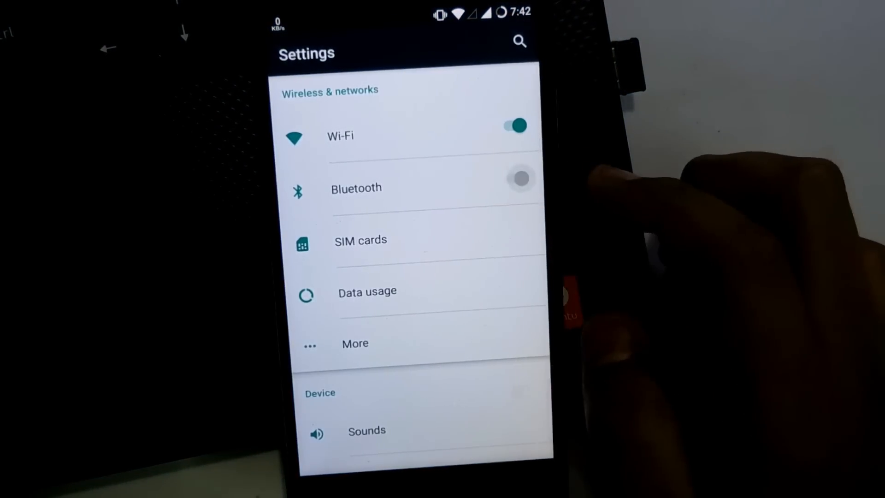
pyautogui.click(518, 179)
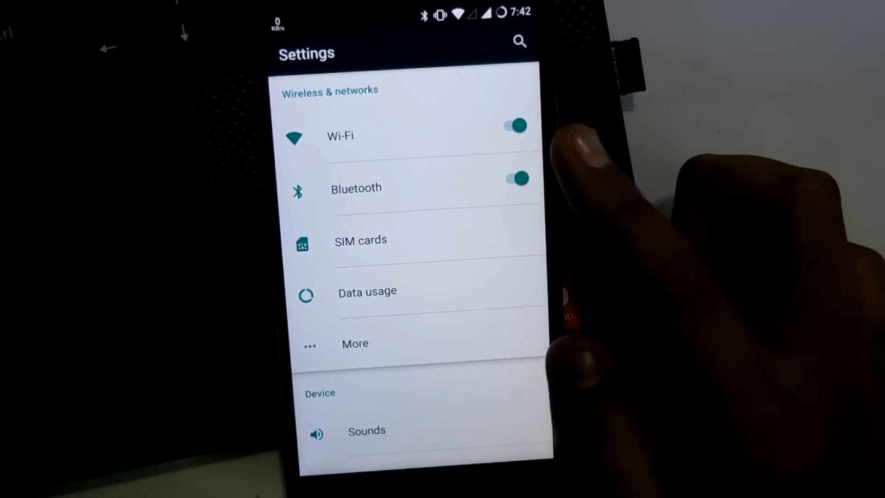
pyautogui.click(513, 179)
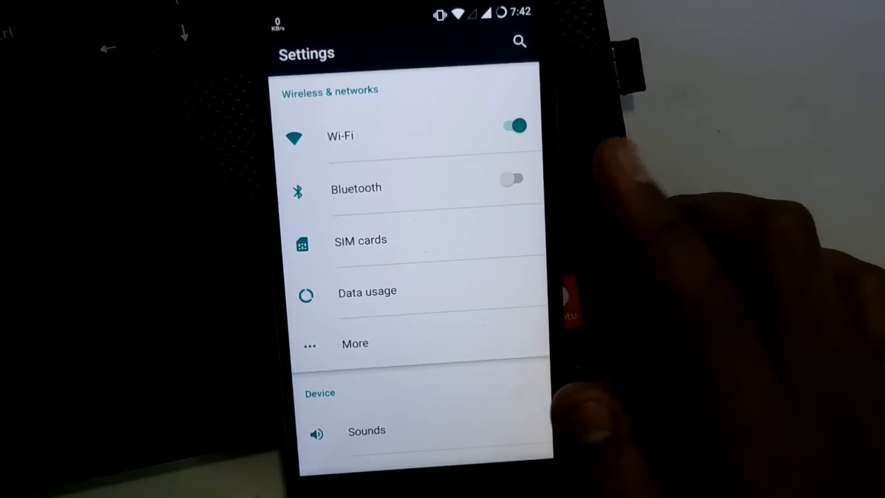
pyautogui.click(361, 239)
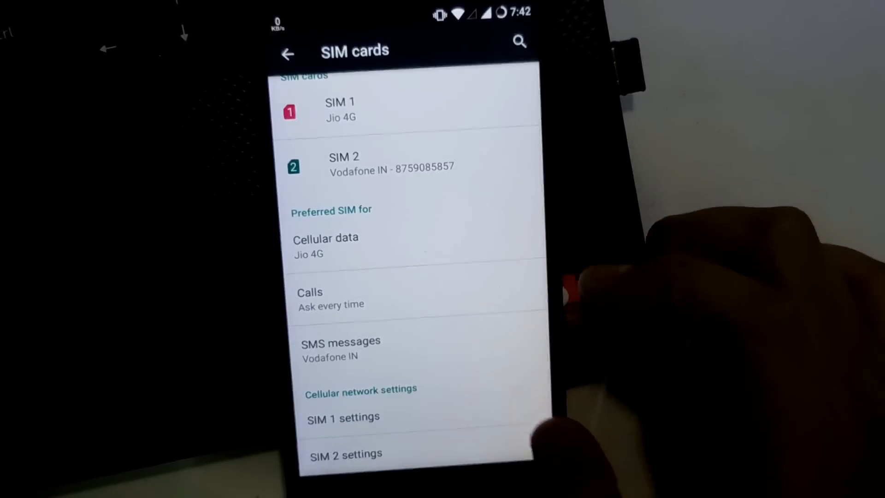
pyautogui.click(342, 418)
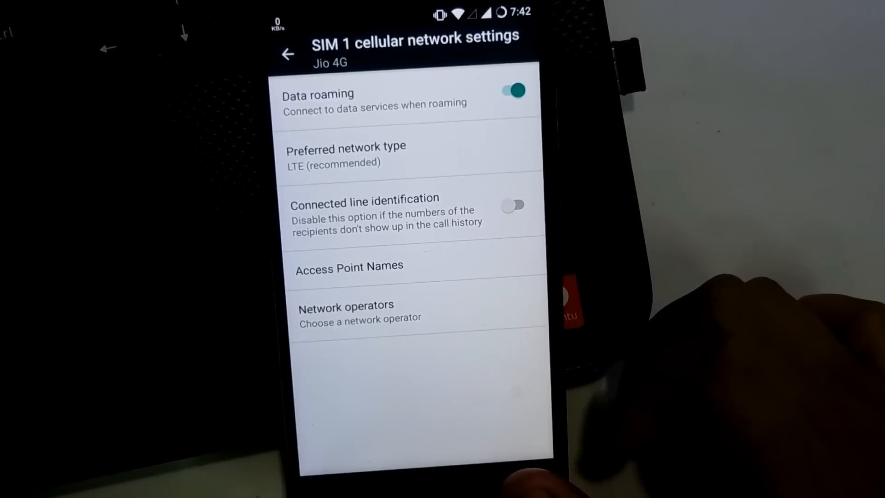
pyautogui.click(288, 53)
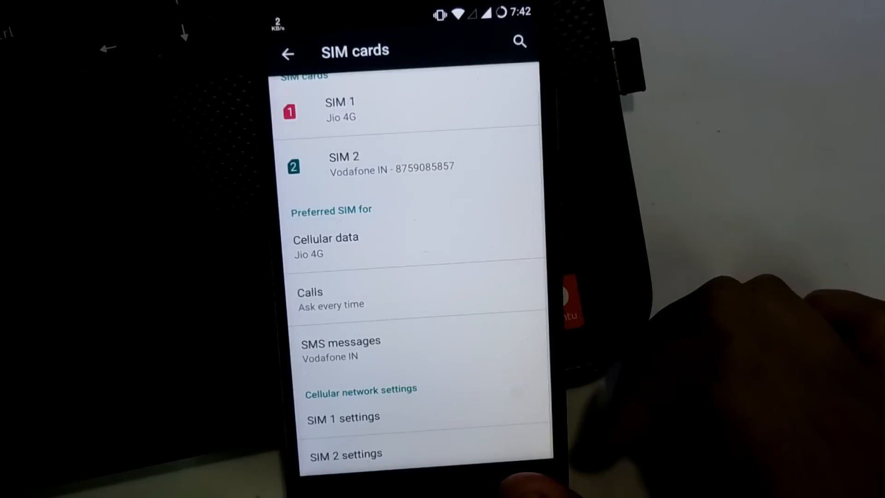
pyautogui.click(287, 53)
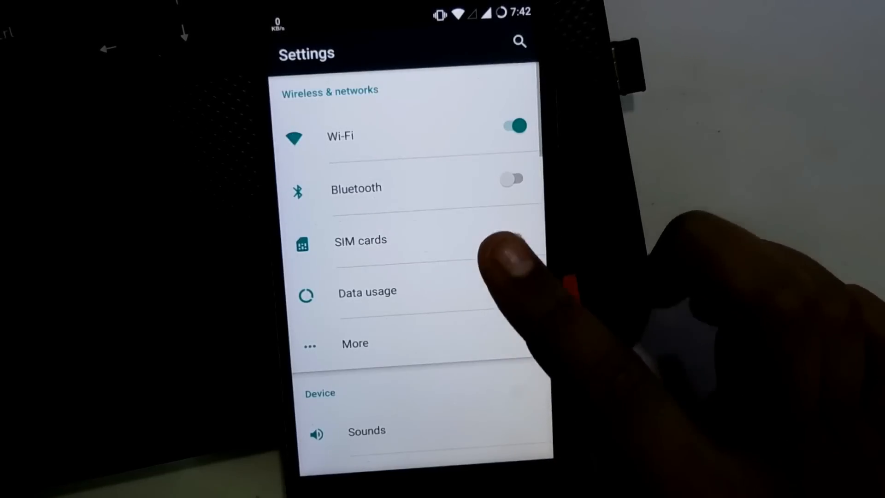
pyautogui.click(360, 239)
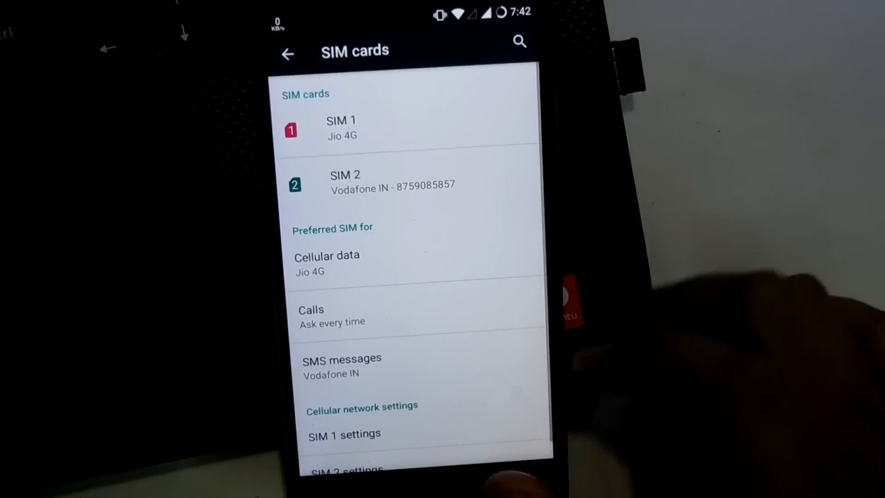
pyautogui.click(287, 54)
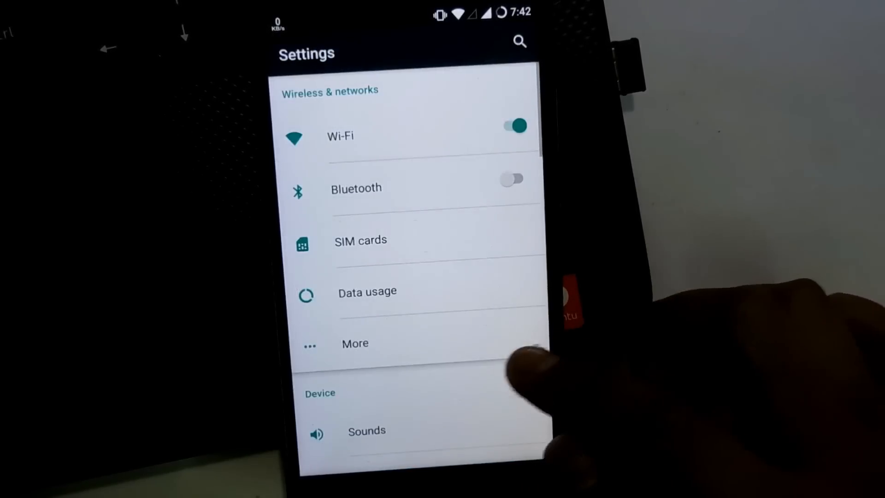
# Step: Toggle the Wi-Fi hotspot on then off, enable Bluetooth tethering, and return to Settings
pyautogui.click(355, 343)
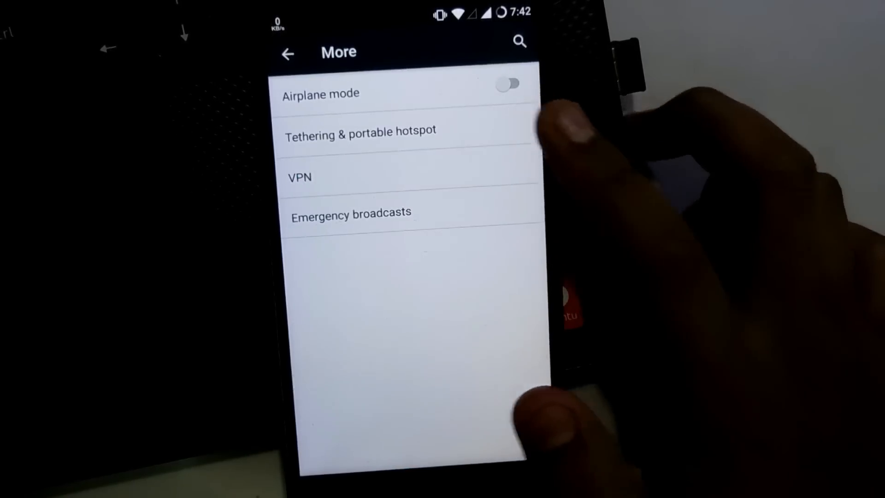
pyautogui.click(361, 131)
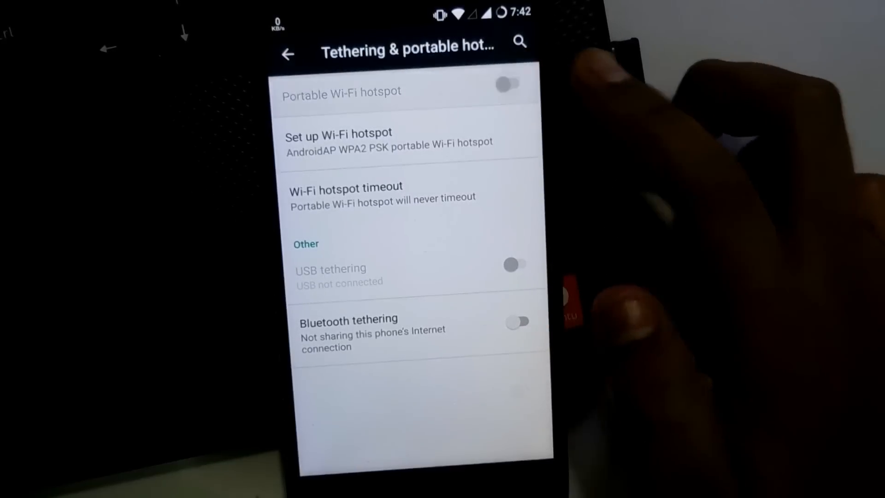
pyautogui.click(510, 84)
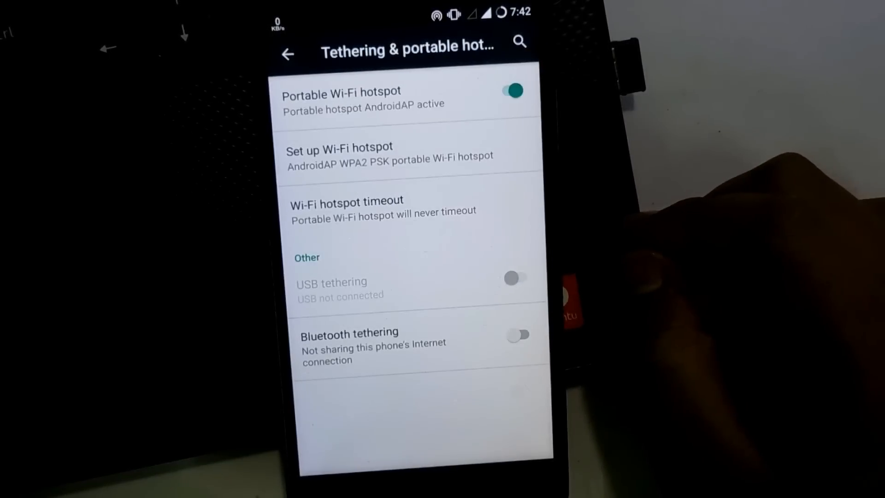
pyautogui.click(511, 90)
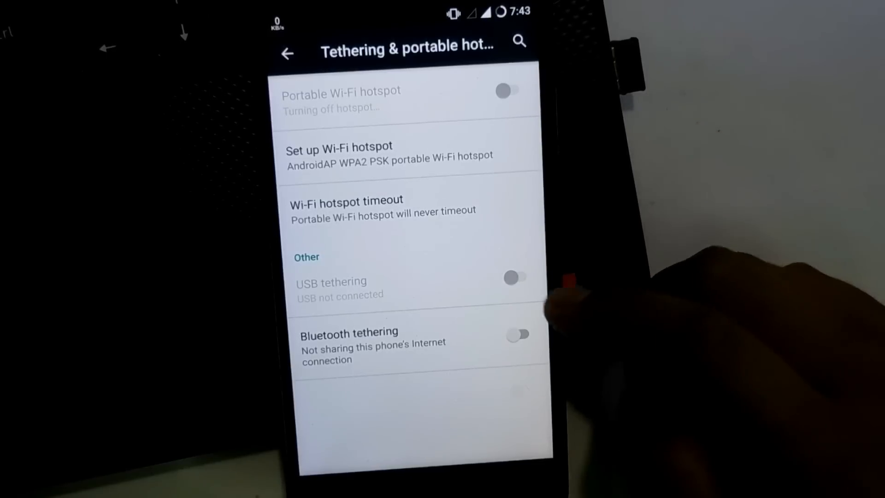
pyautogui.click(516, 334)
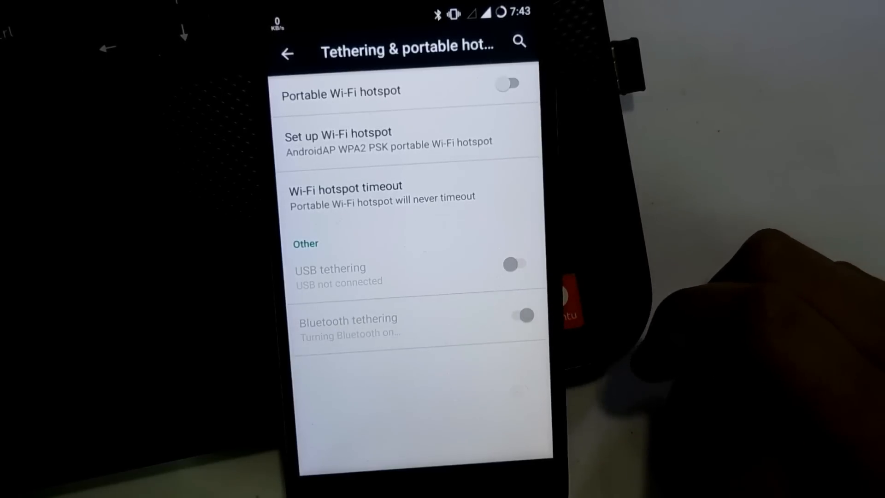
pyautogui.click(524, 315)
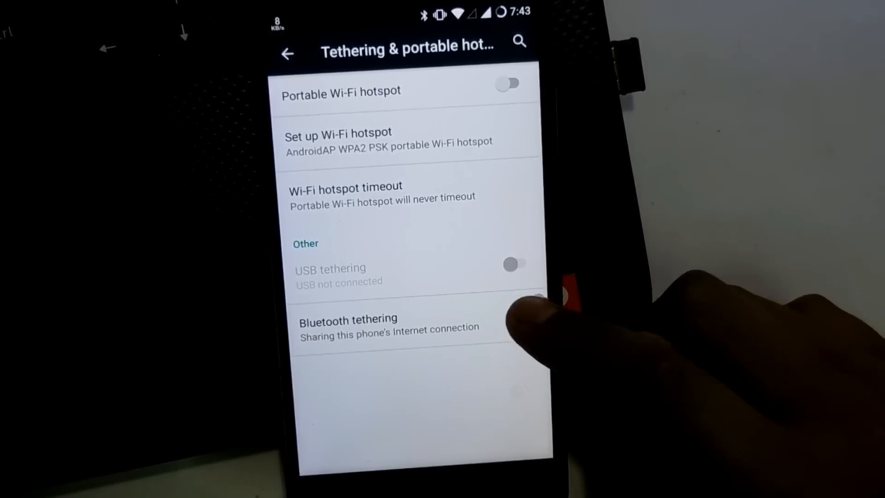
pyautogui.click(288, 53)
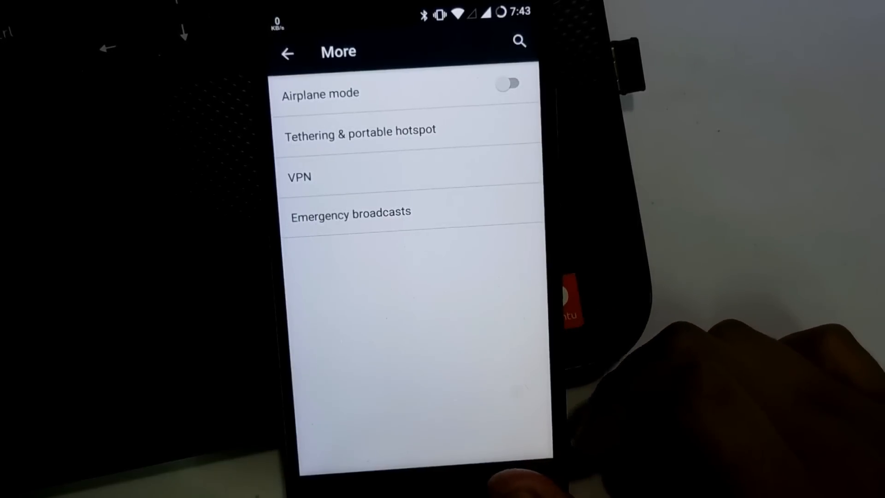
pyautogui.click(286, 52)
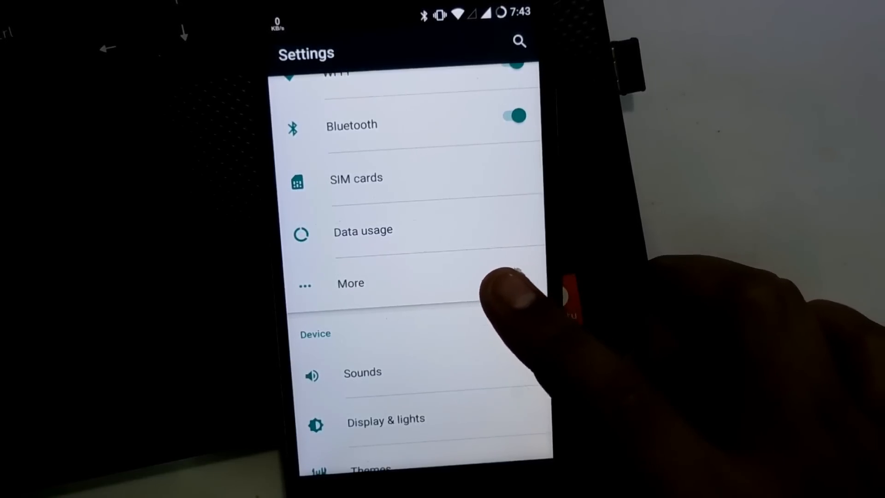
# Step: Set the SIM 2 ringtone to Rotation after previewing Old telephone
pyautogui.click(350, 283)
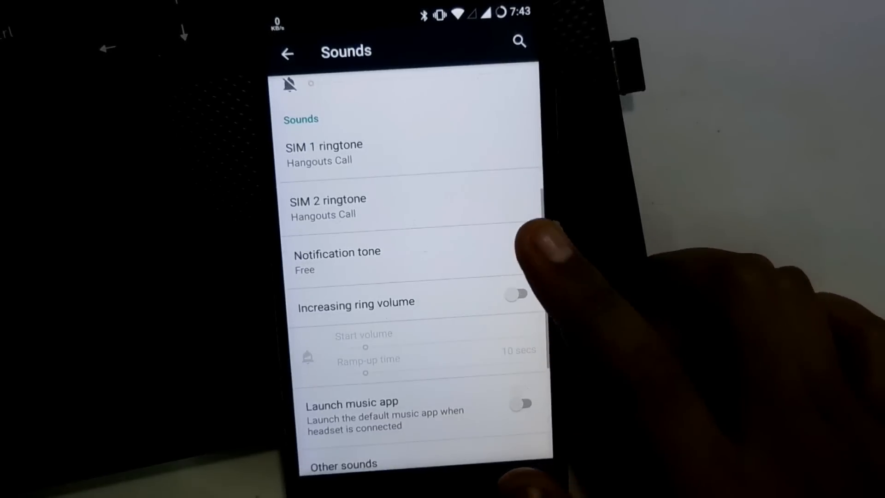
pyautogui.click(328, 206)
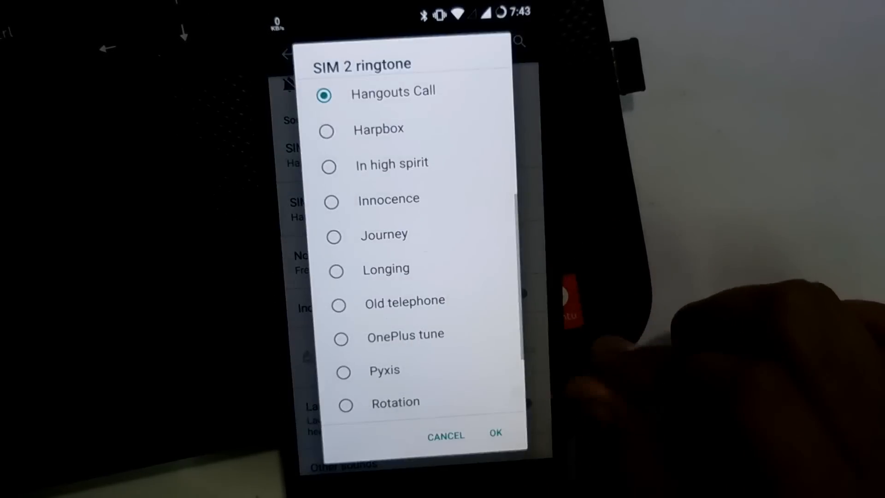
pyautogui.click(339, 304)
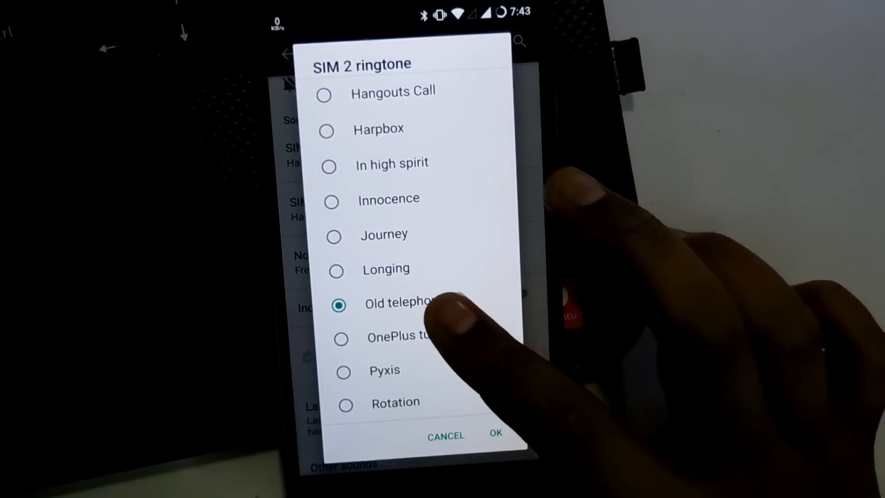
pyautogui.click(346, 405)
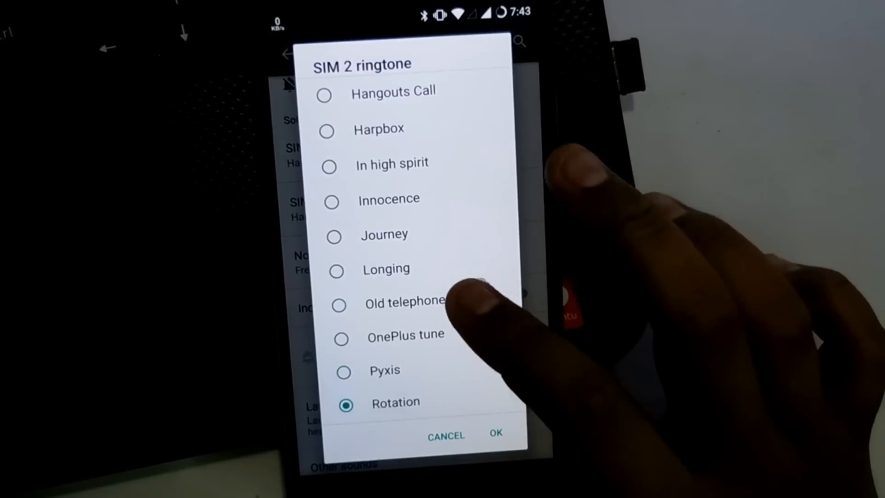
pyautogui.click(496, 434)
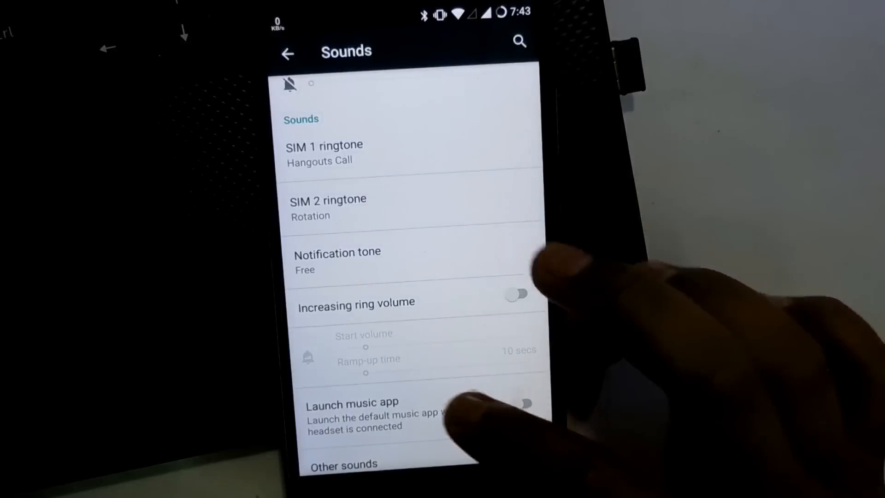
# Step: Raise the ring volume out of silent and dismiss the SIM 1 ringtone choices unchanged
pyautogui.scroll(-3)
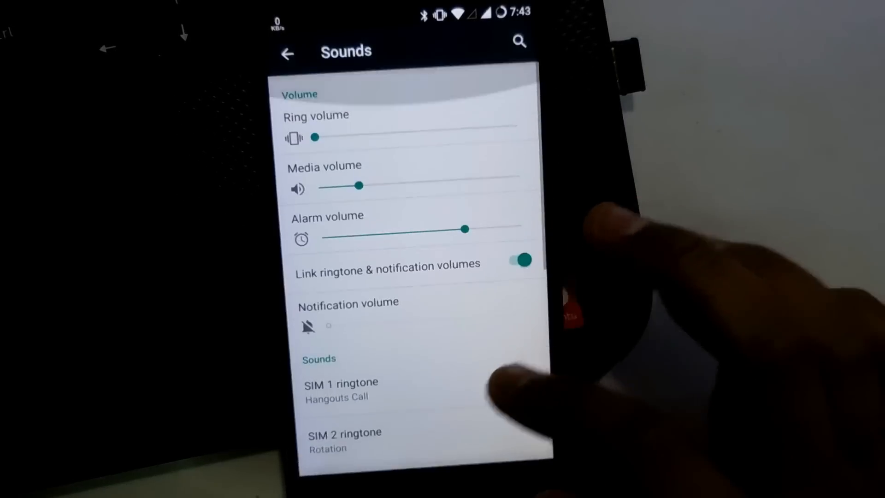
pyautogui.scroll(-3)
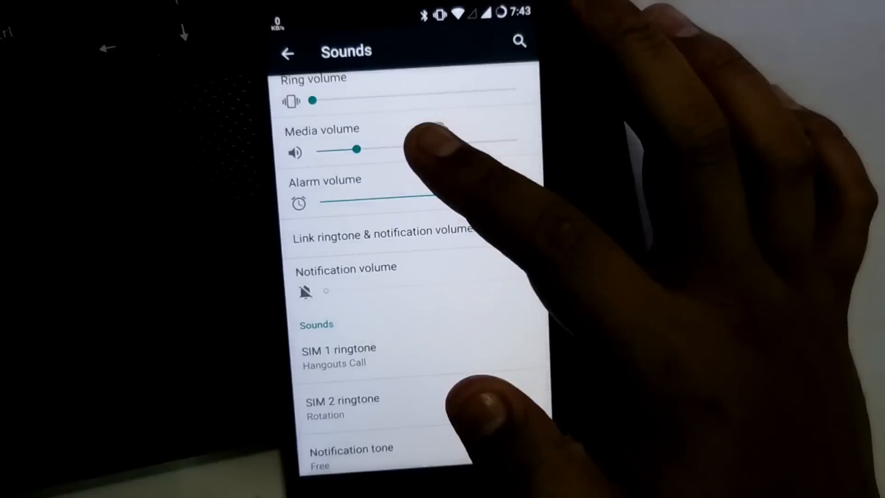
pyautogui.click(520, 224)
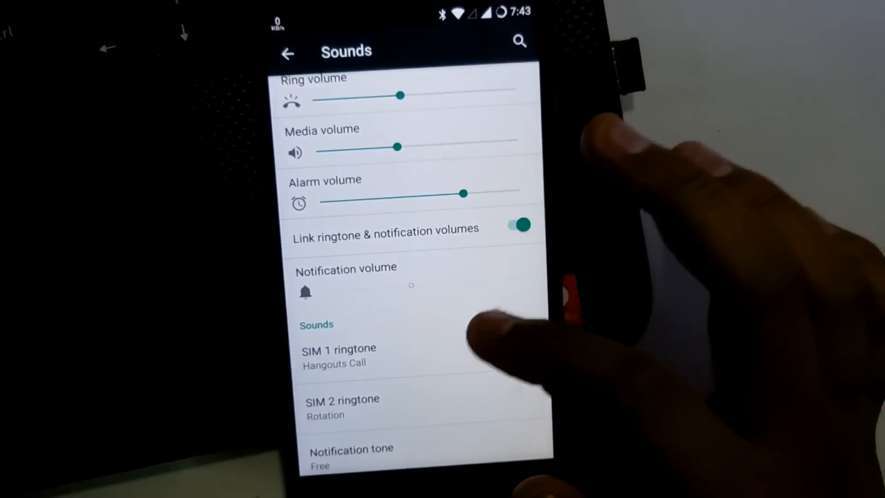
pyautogui.click(338, 348)
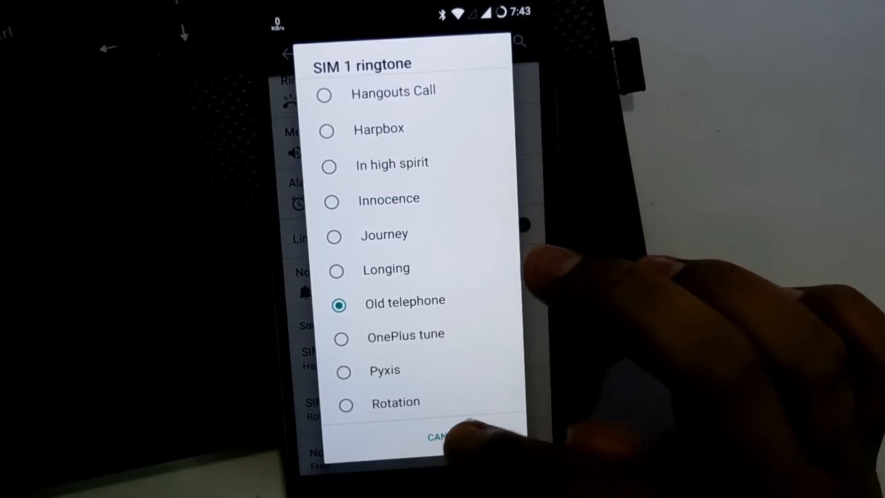
pyautogui.click(393, 91)
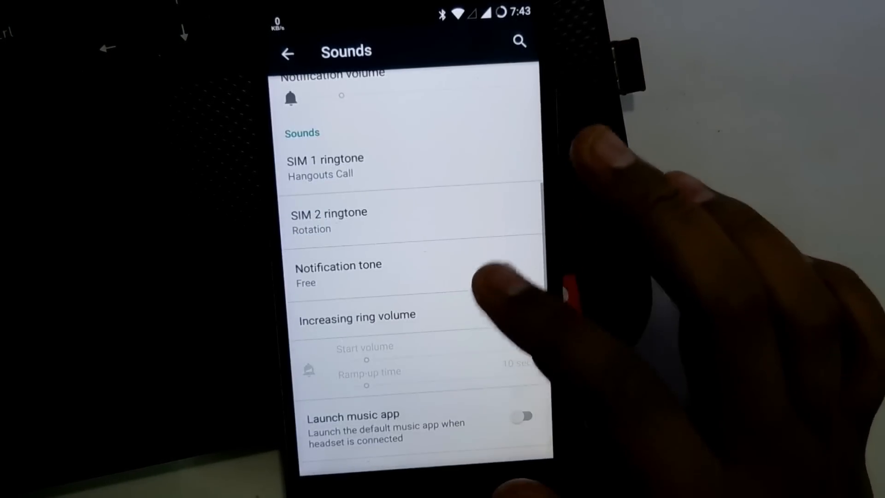
pyautogui.click(338, 266)
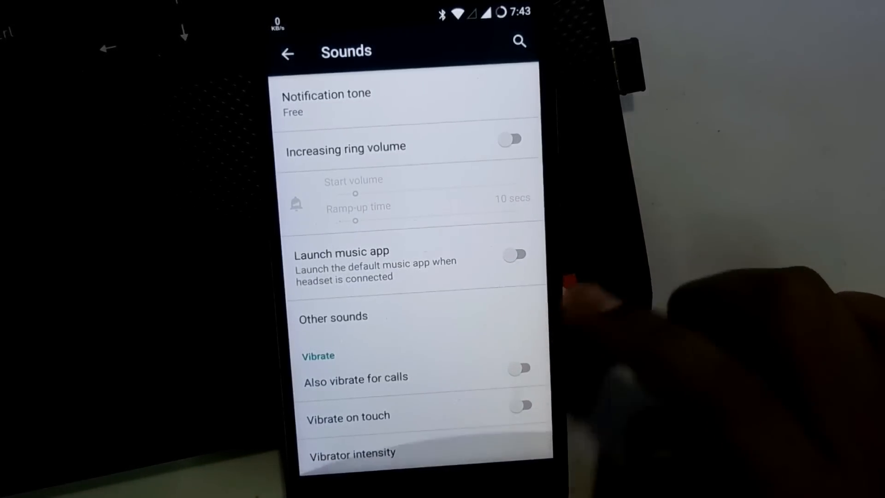
# Step: Switch Adaptive brightness off and back on in Display & lights, then return to Settings
pyautogui.click(287, 53)
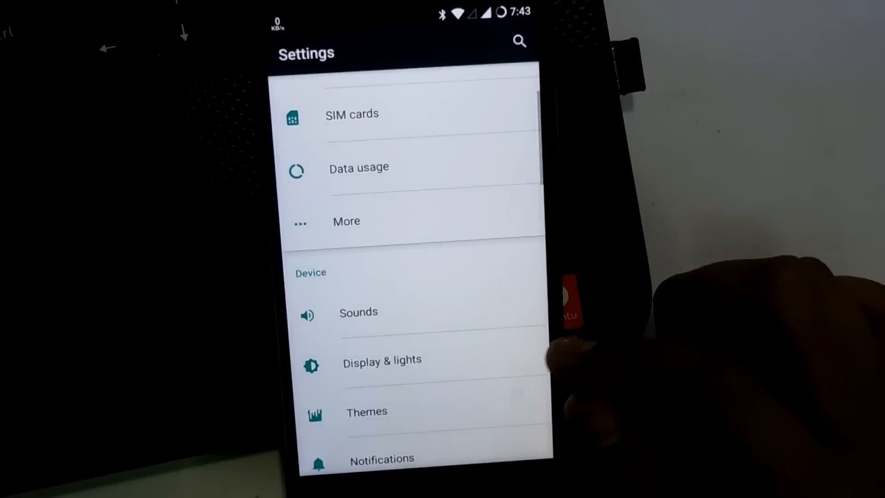
pyautogui.click(382, 360)
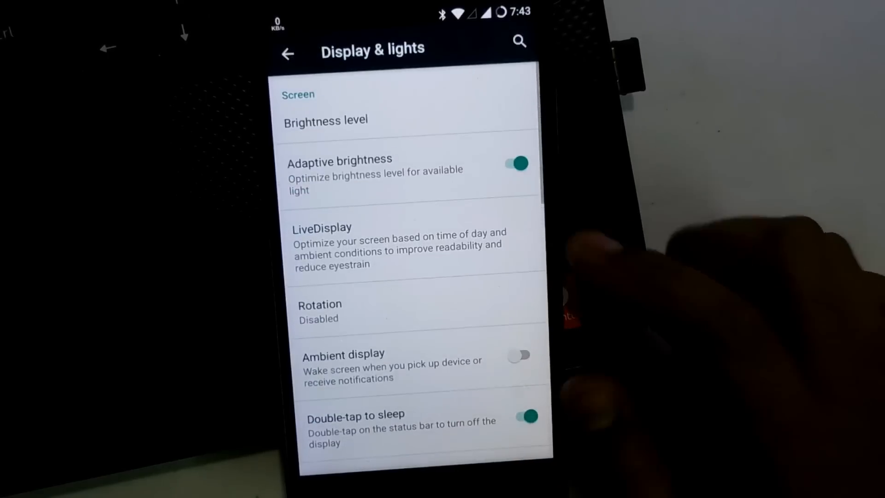
pyautogui.click(517, 163)
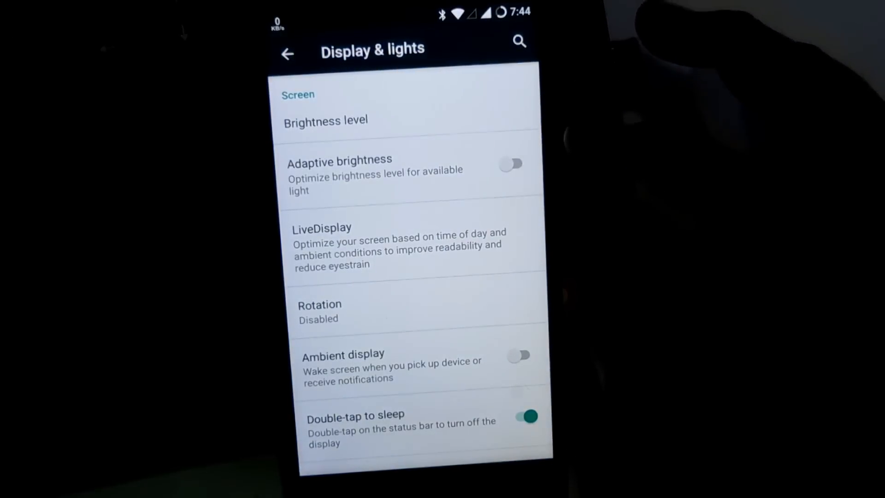
pyautogui.click(511, 164)
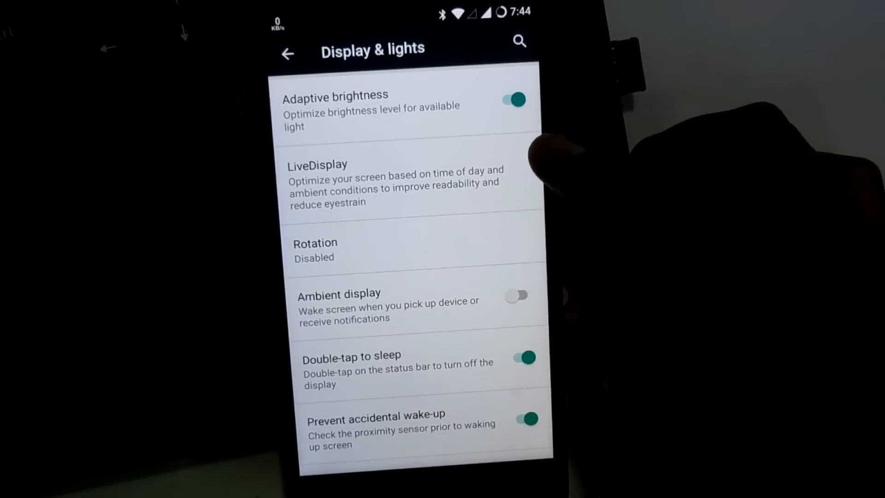
pyautogui.scroll(-3)
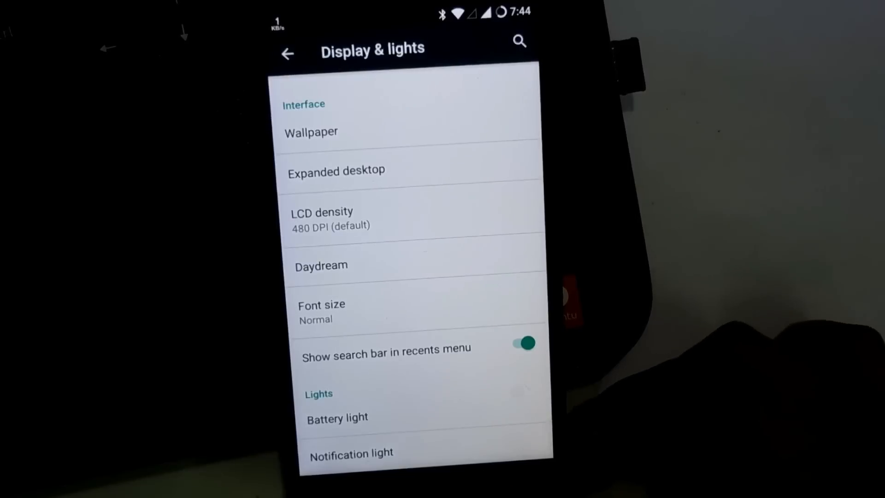
pyautogui.click(288, 54)
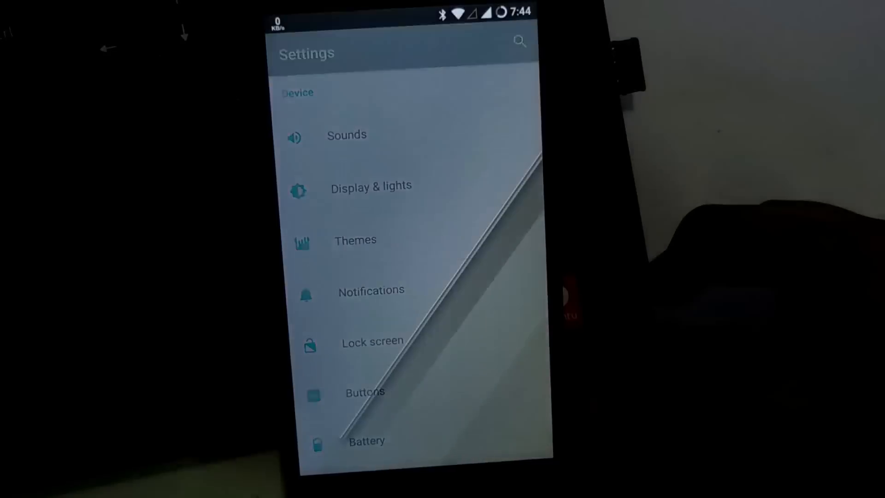
pyautogui.click(355, 240)
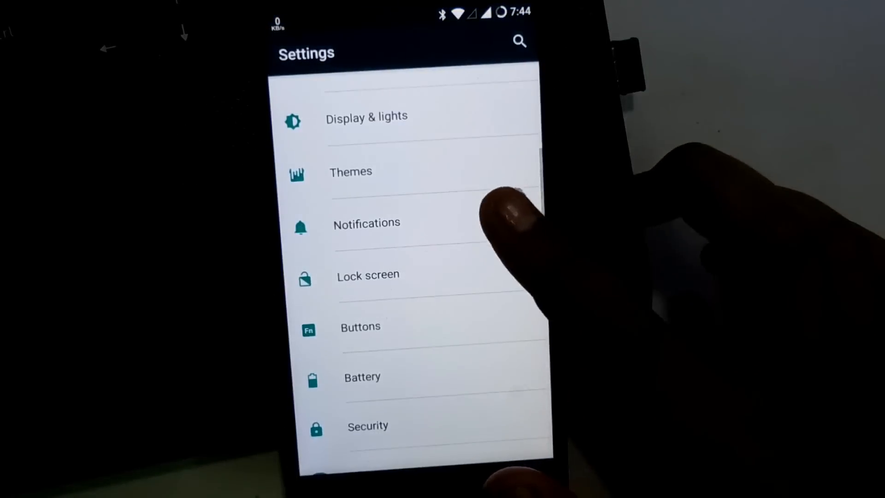
pyautogui.click(367, 223)
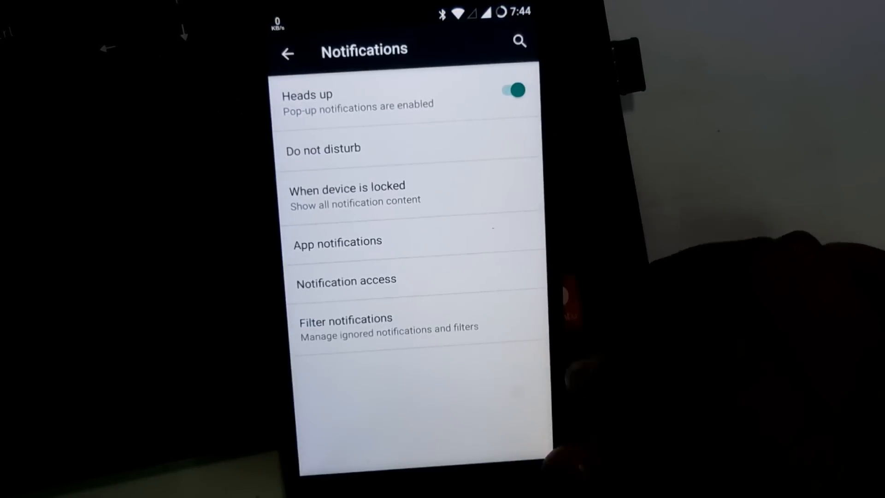
pyautogui.click(287, 53)
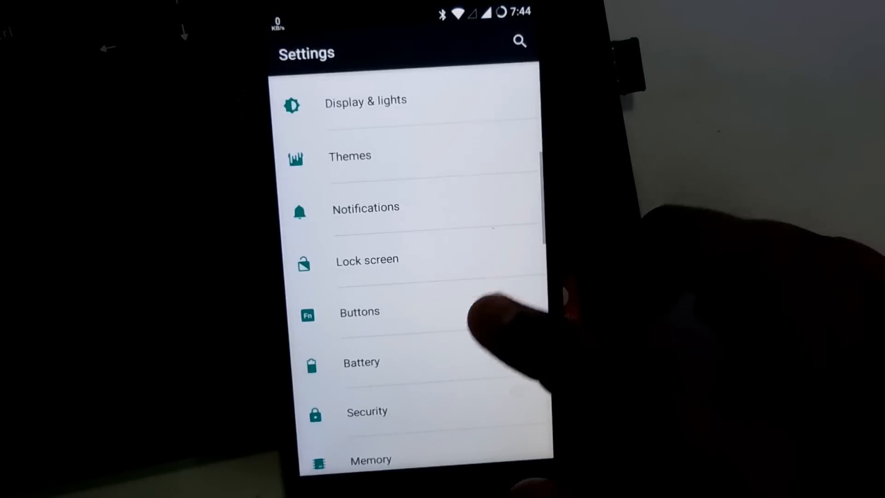
pyautogui.click(359, 312)
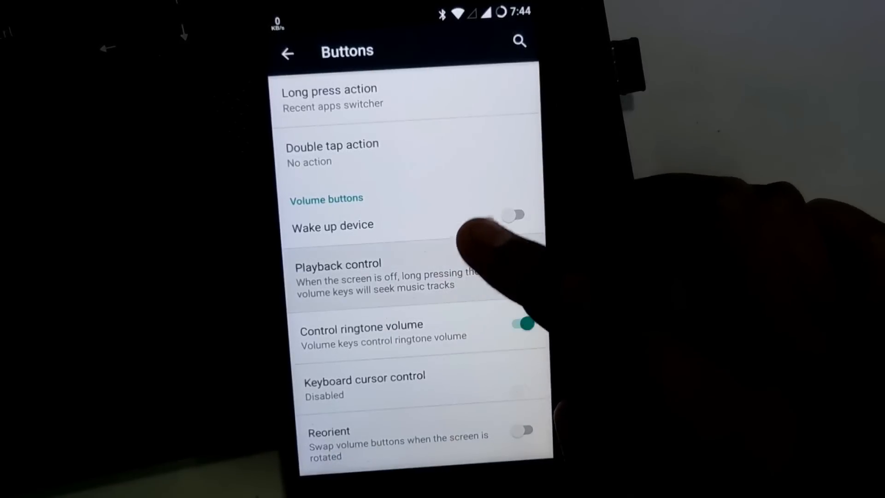
pyautogui.click(520, 266)
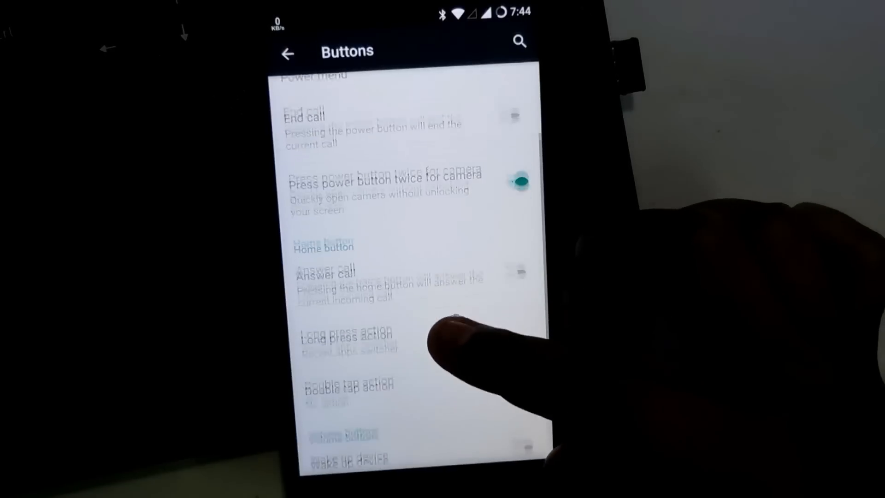
pyautogui.scroll(-3)
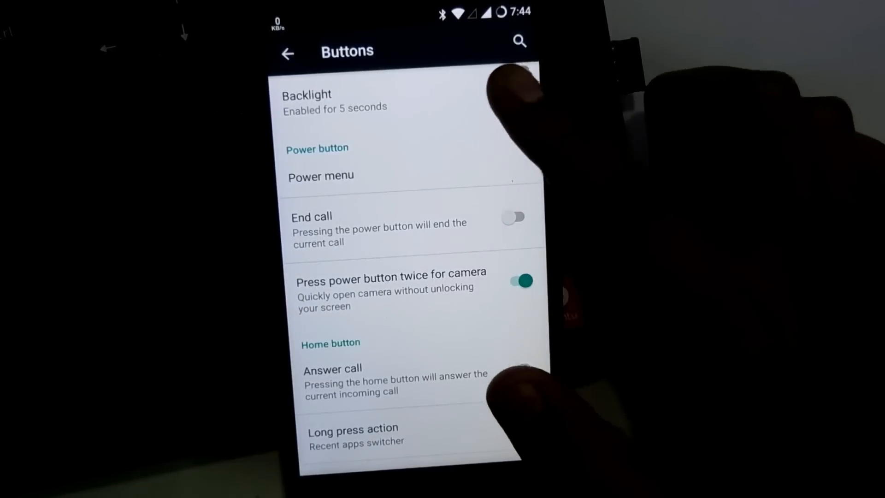
pyautogui.click(307, 101)
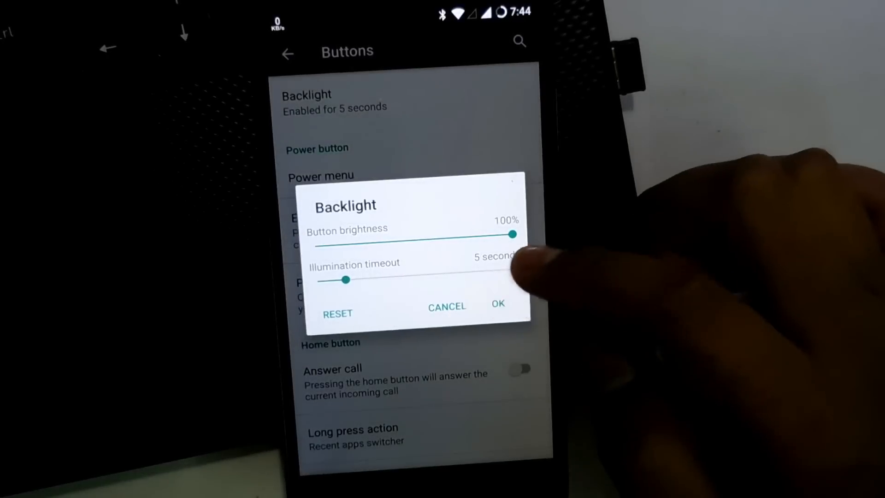
pyautogui.click(497, 304)
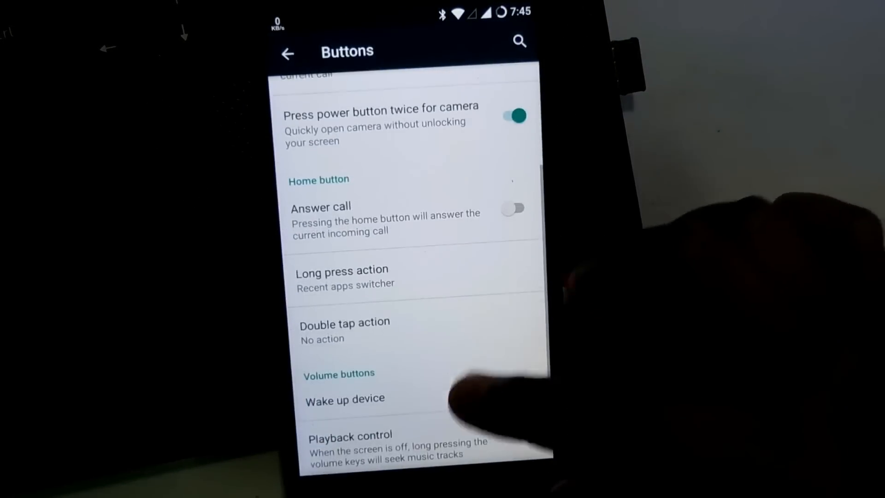
pyautogui.click(288, 53)
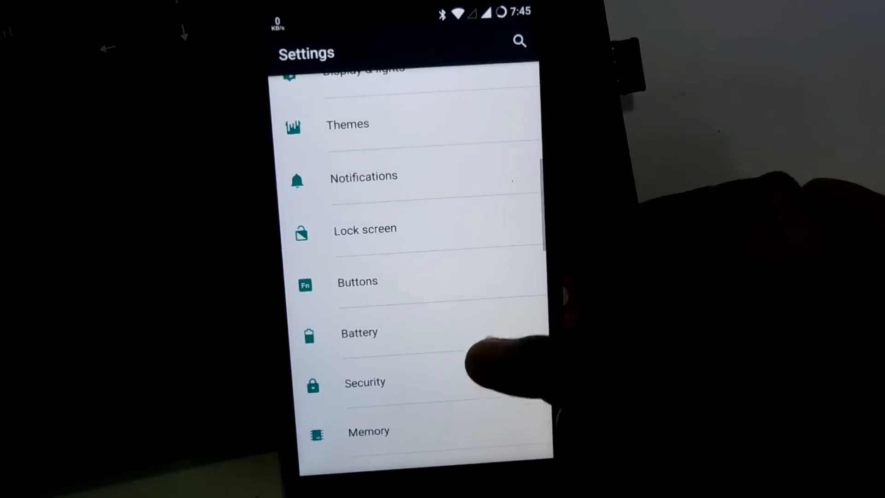
pyautogui.click(359, 333)
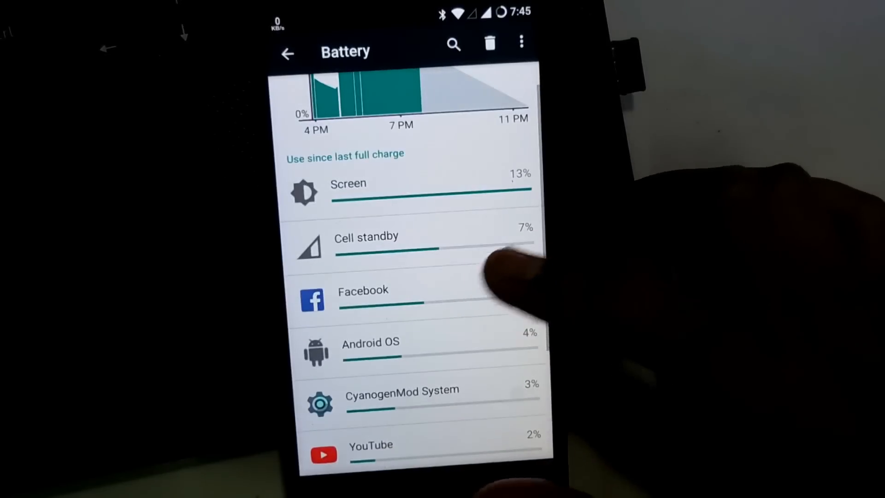
pyautogui.click(288, 52)
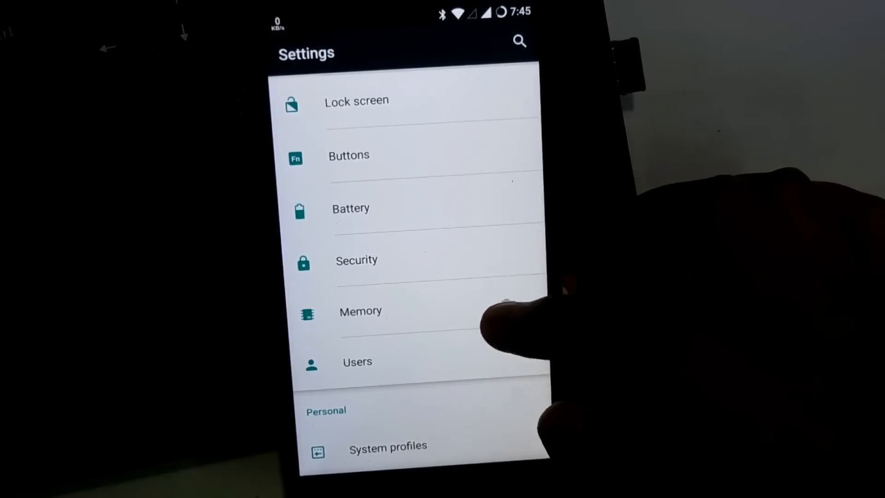
pyautogui.click(361, 311)
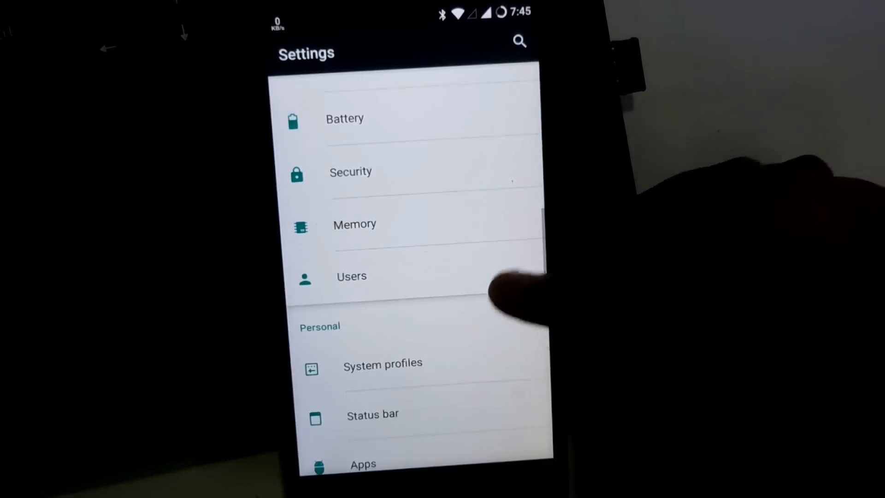
pyautogui.scroll(-3)
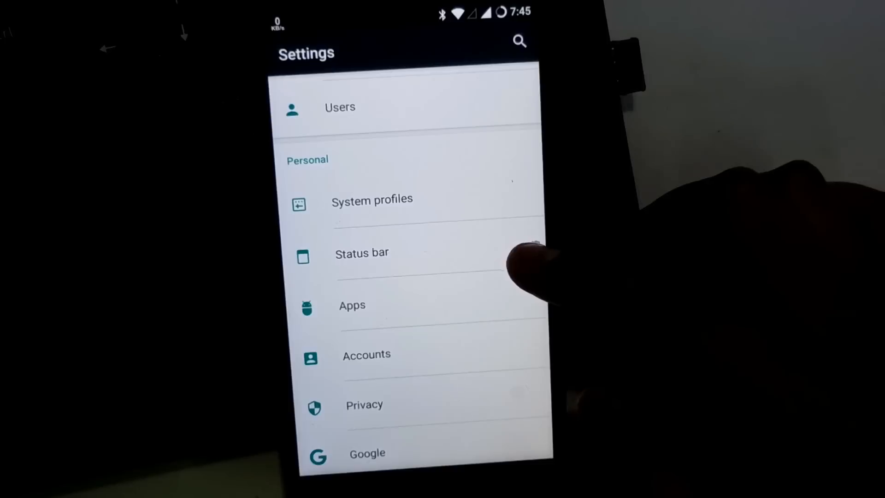
# Step: Keep the Circle battery style in Status bar settings, with percentage inside the icon
pyautogui.click(362, 252)
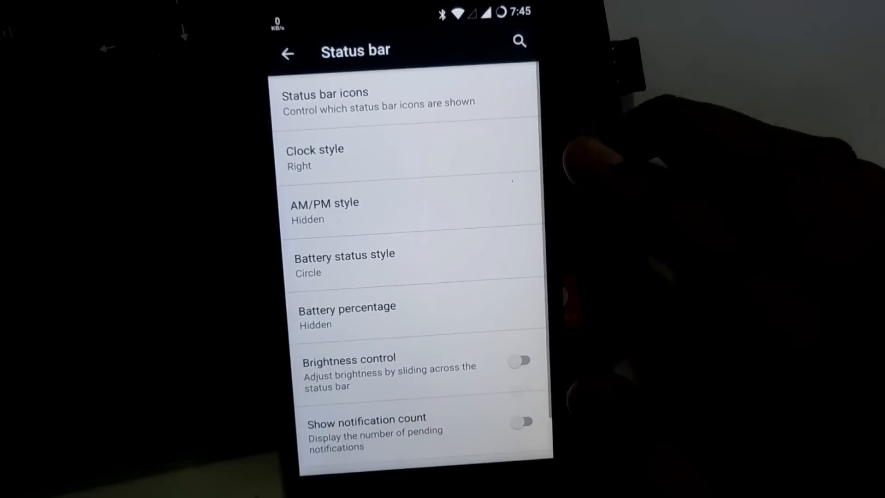
pyautogui.scroll(-3)
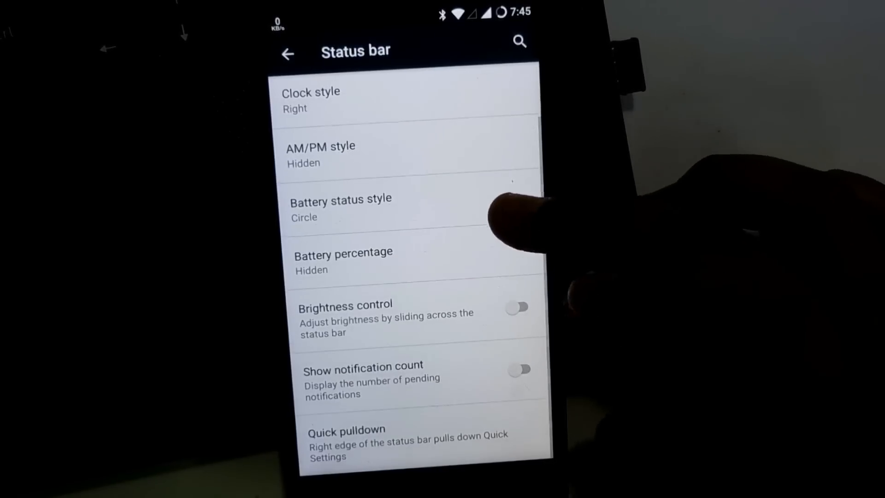
pyautogui.click(341, 207)
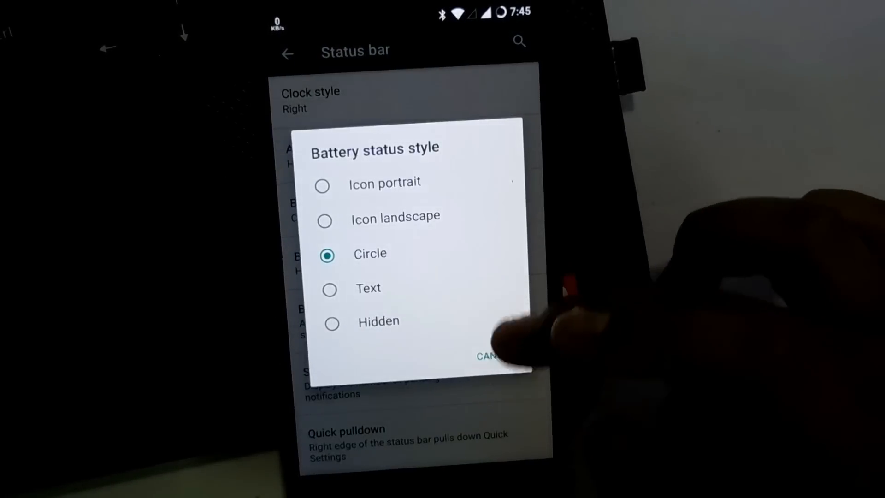
pyautogui.click(486, 356)
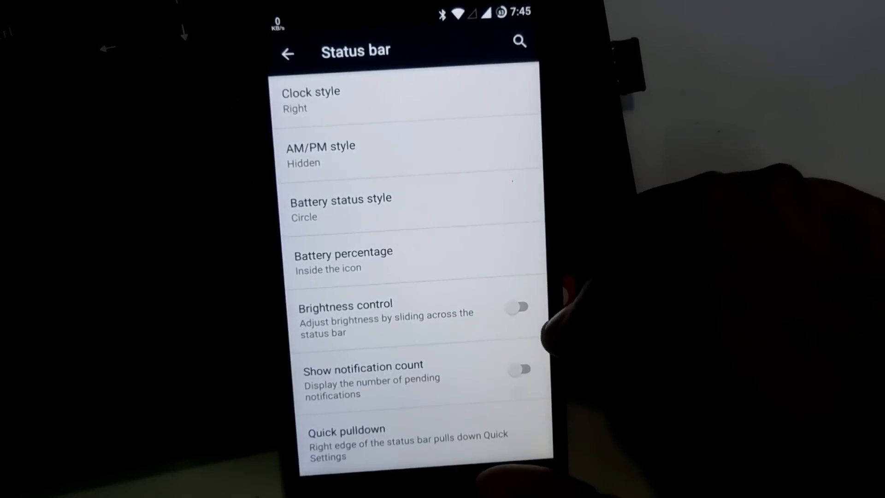
pyautogui.click(287, 53)
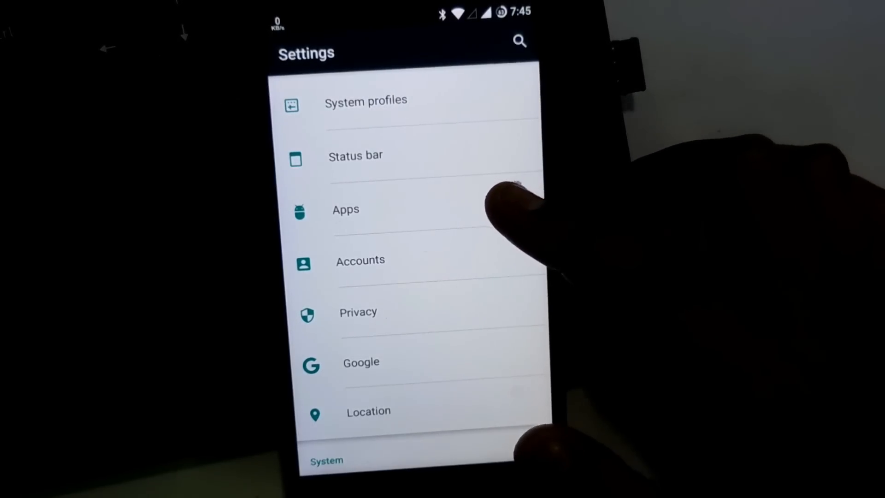
pyautogui.scroll(-3)
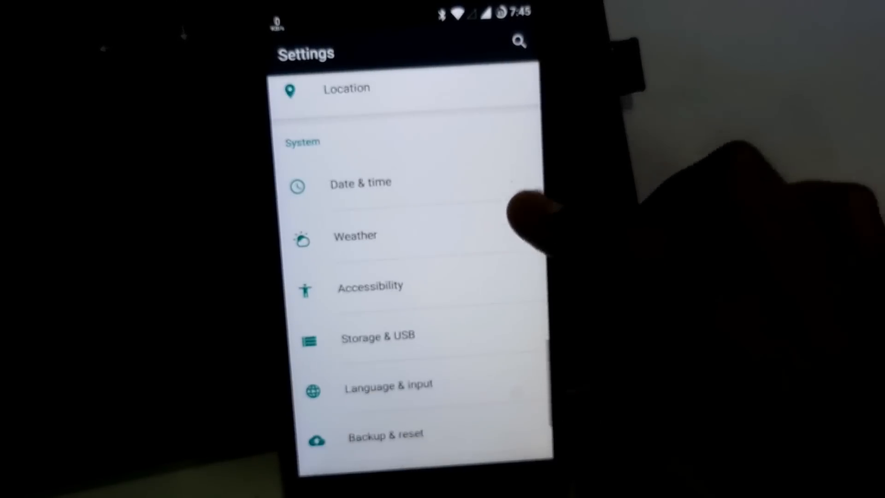
pyautogui.scroll(-3)
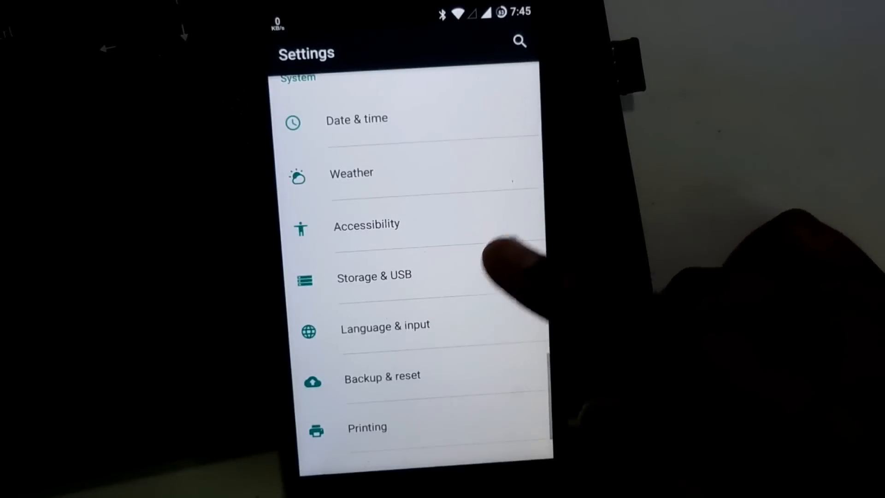
pyautogui.click(375, 276)
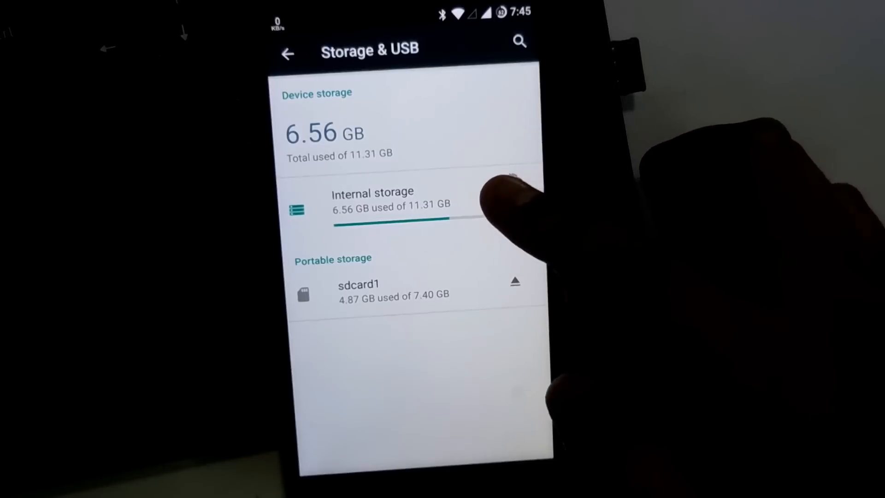
pyautogui.click(373, 199)
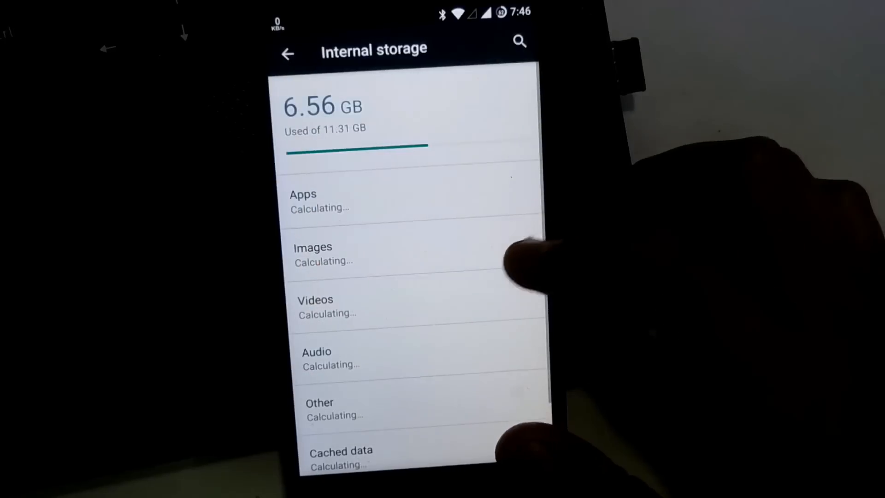
pyautogui.click(287, 54)
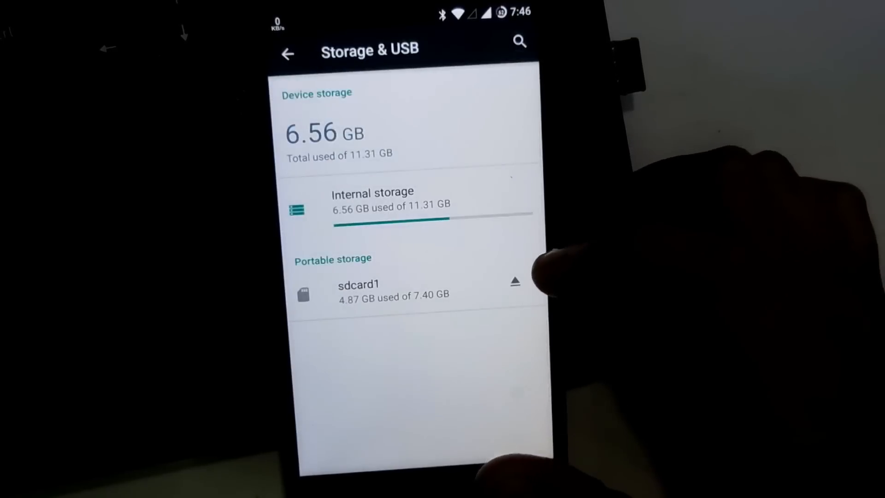
pyautogui.click(287, 54)
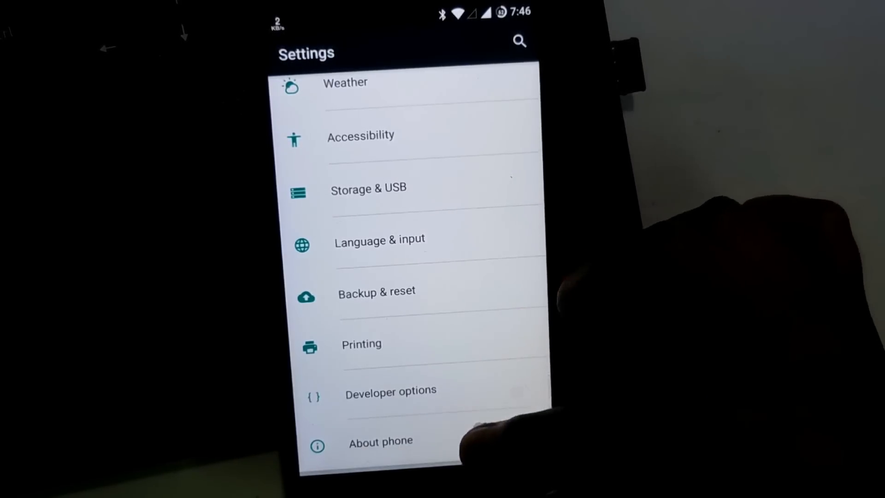
# Step: Open About phone and tap the version entry to try unlocking developer settings
pyautogui.click(381, 440)
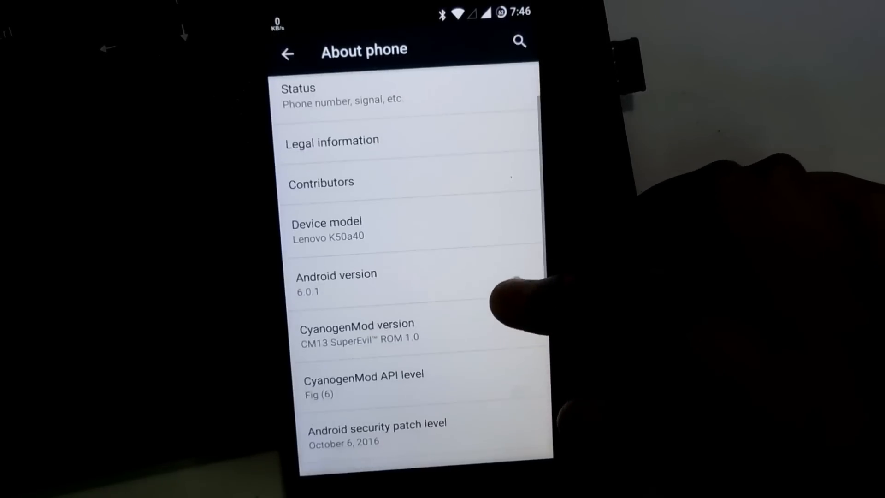
pyautogui.scroll(-3)
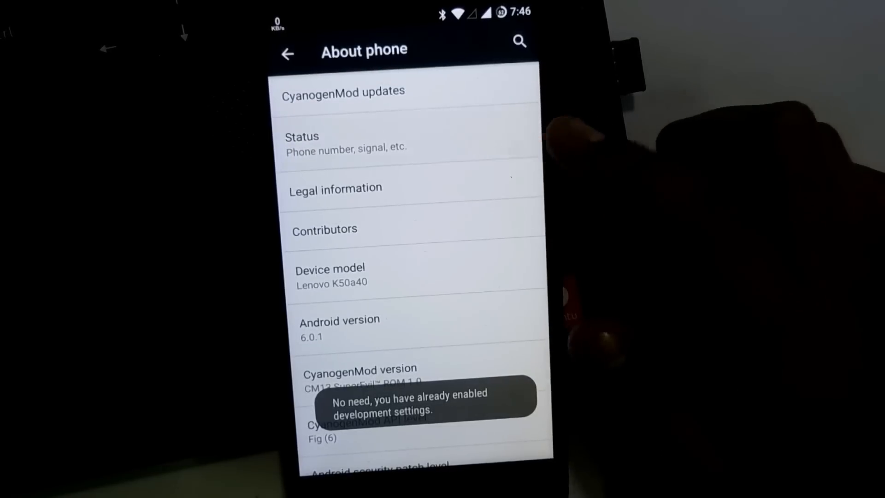
pyautogui.click(302, 141)
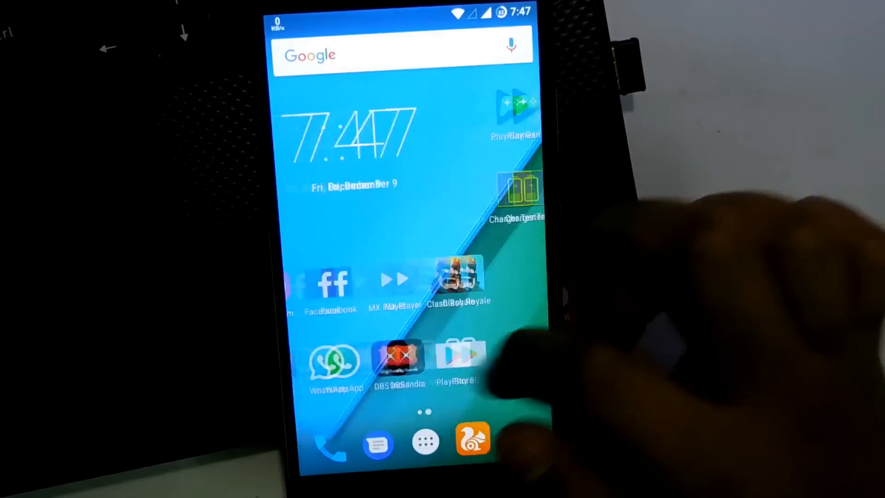
# Step: Browse the app drawer, dismiss the screen recording prompt, and launch Camera
pyautogui.click(425, 441)
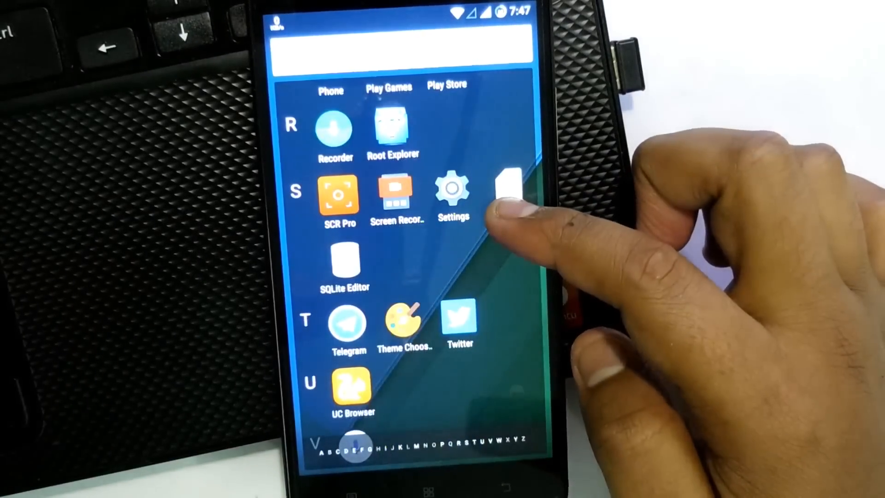
pyautogui.scroll(-3)
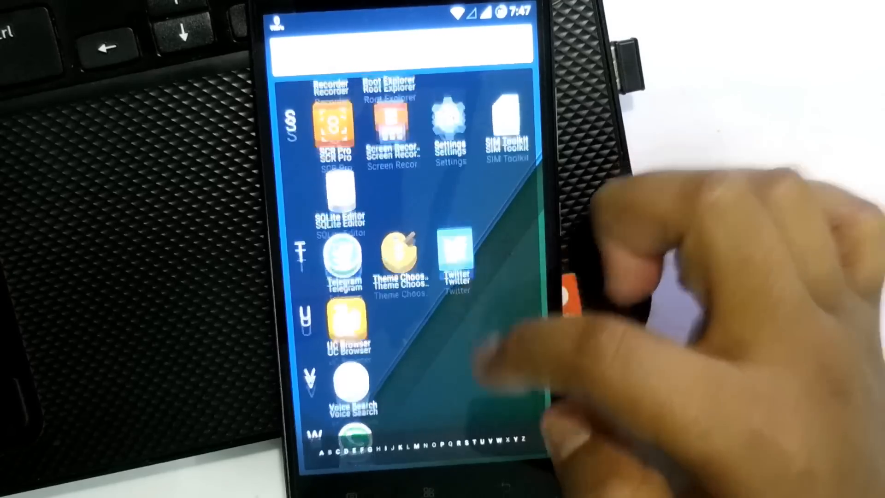
pyautogui.scroll(-3)
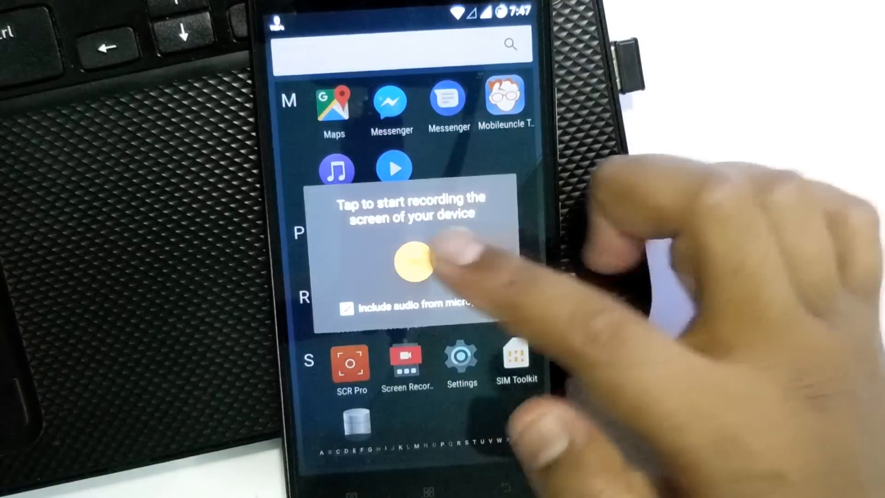
pyautogui.click(415, 264)
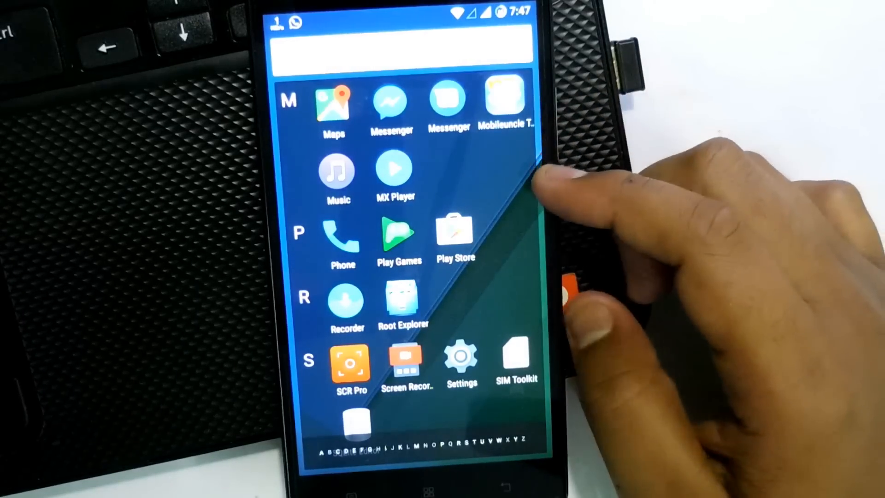
pyautogui.scroll(-3)
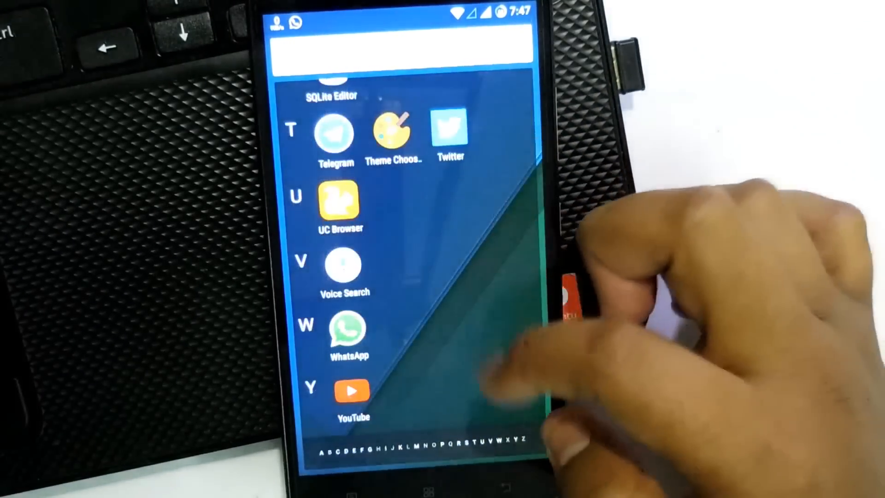
pyautogui.scroll(3)
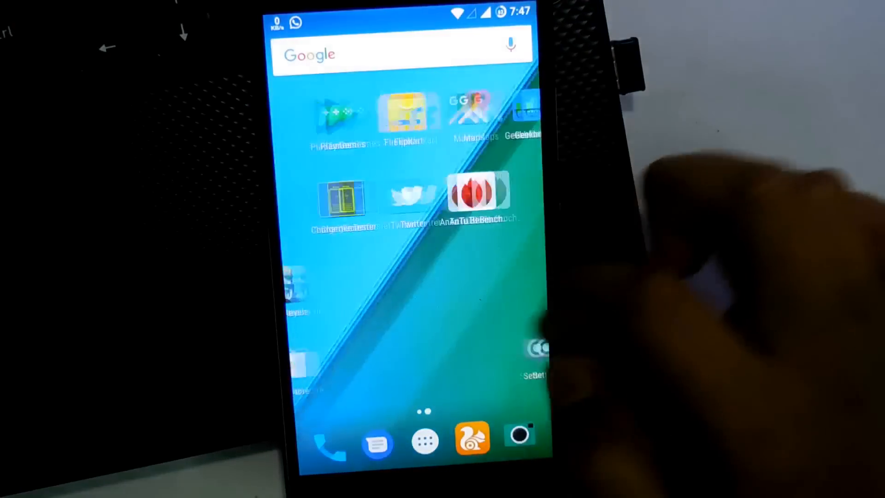
pyautogui.click(425, 442)
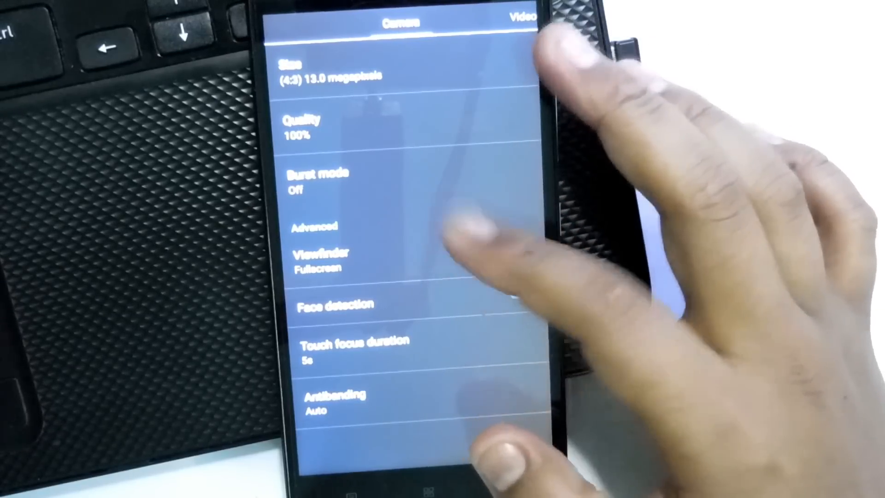
# Step: View the camera's Video and General settings pages, then exit to the app list
pyautogui.click(372, 88)
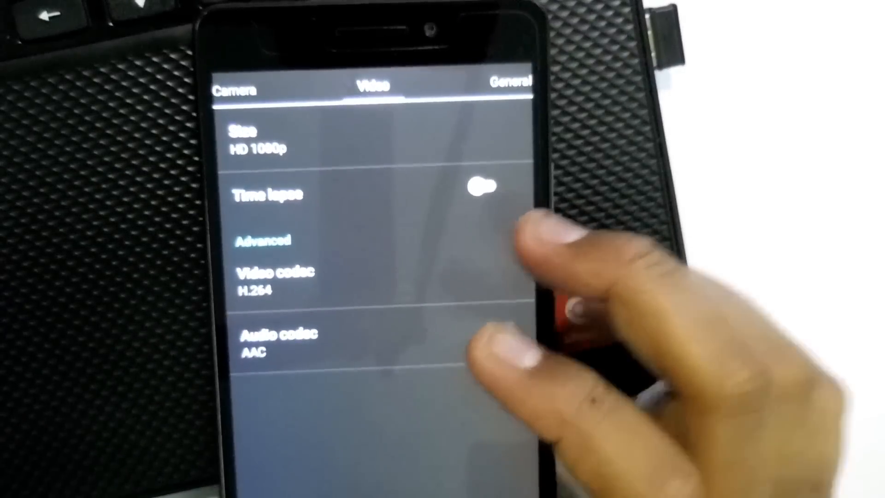
pyautogui.click(277, 339)
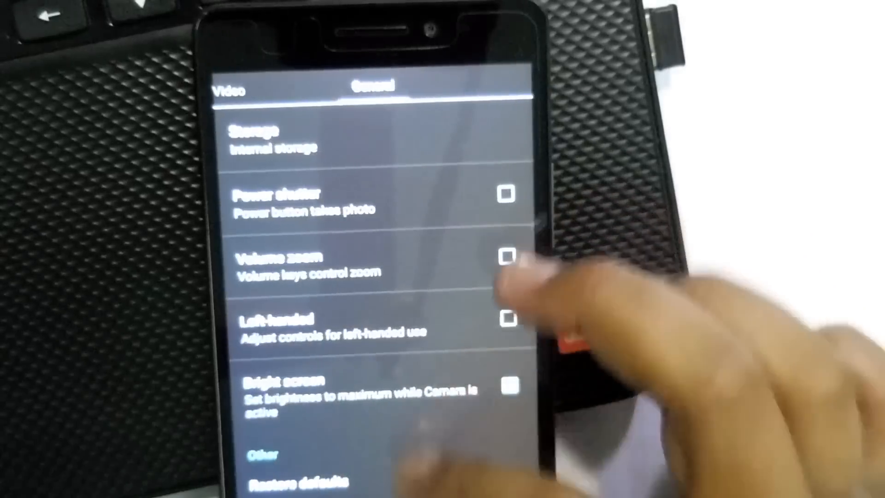
pyautogui.click(509, 385)
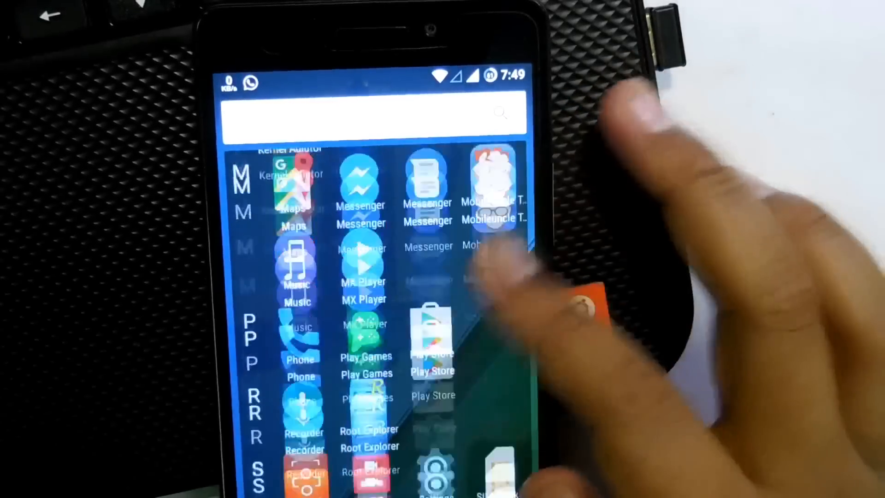
# Step: Scroll the game's options and open Sound & Display
pyautogui.scroll(-3)
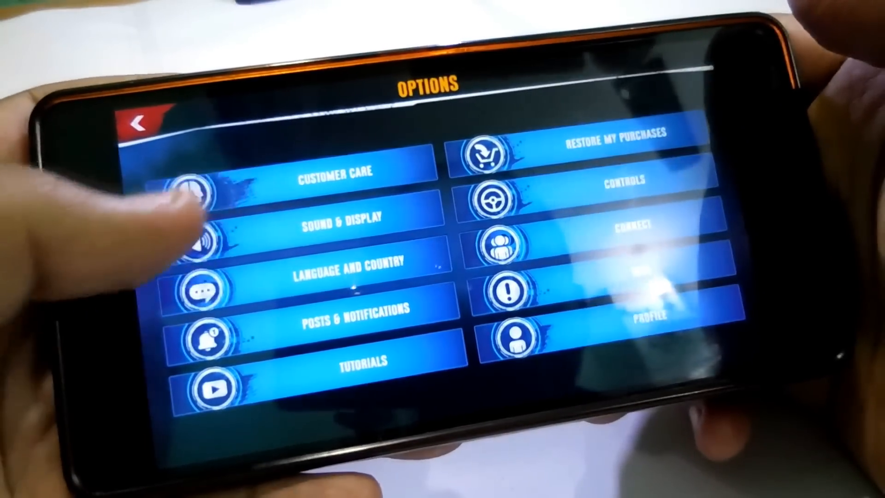
pyautogui.click(345, 219)
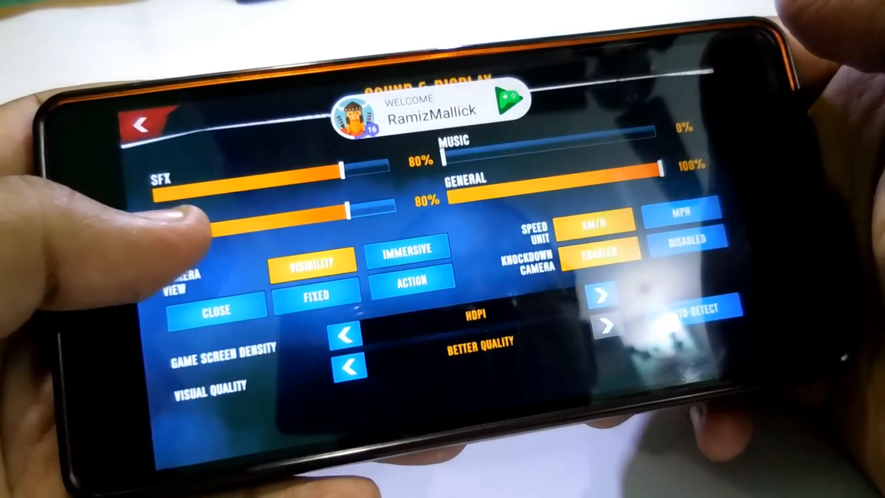